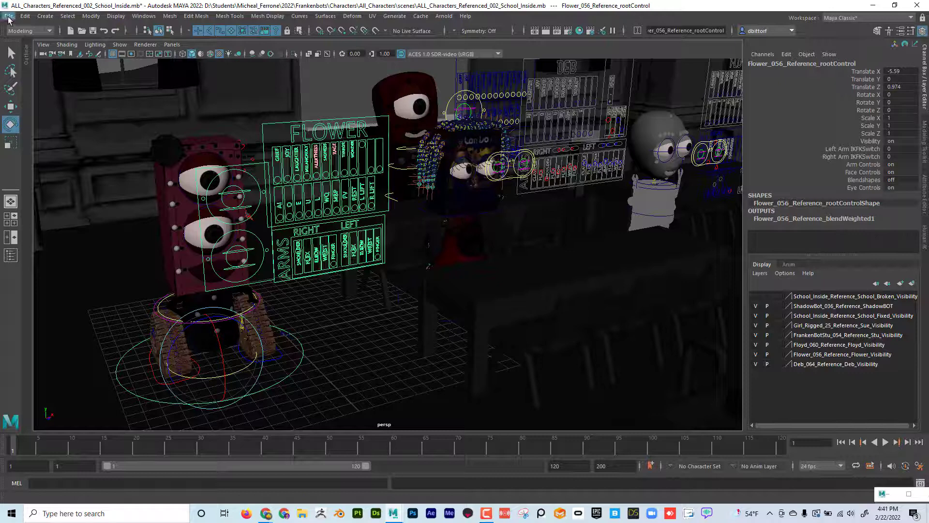
# Show the Reference Editor listing the classroom scene's seven referenced character and set files
pyautogui.click(9, 17)
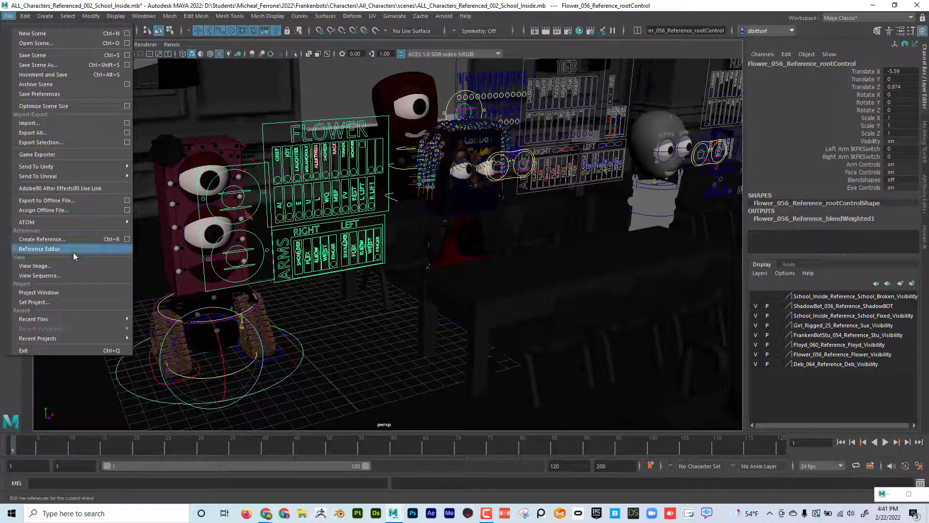
pyautogui.click(39, 249)
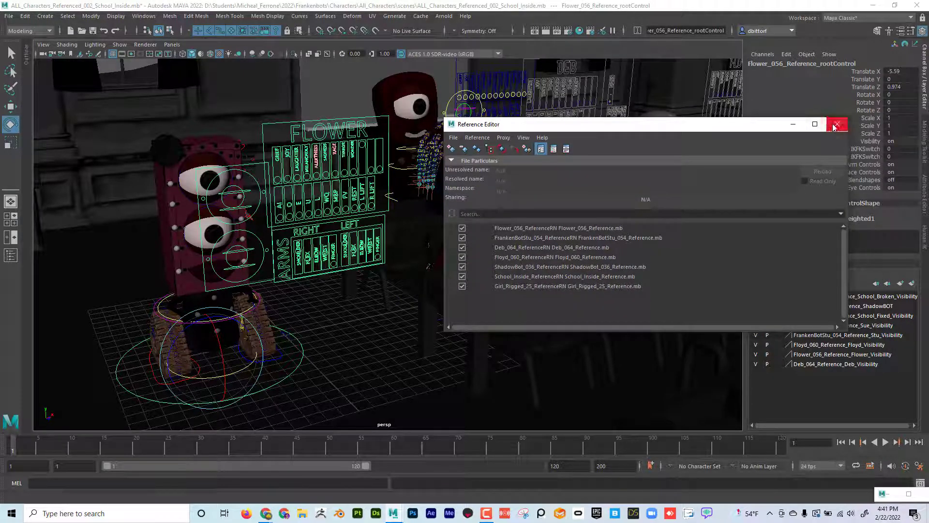
pyautogui.moveTo(837, 124)
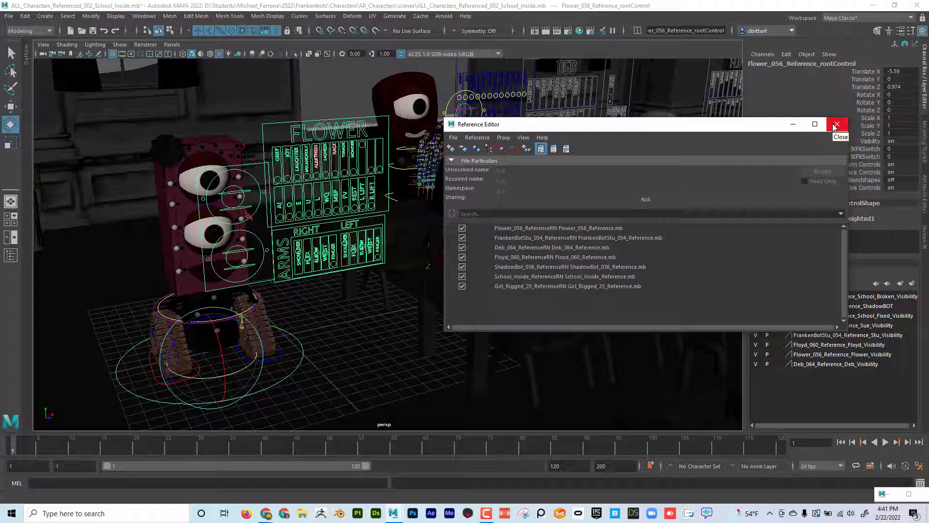
# Close the Reference Editor and orbit the classroom view toward the Flower robot
pyautogui.click(836, 125)
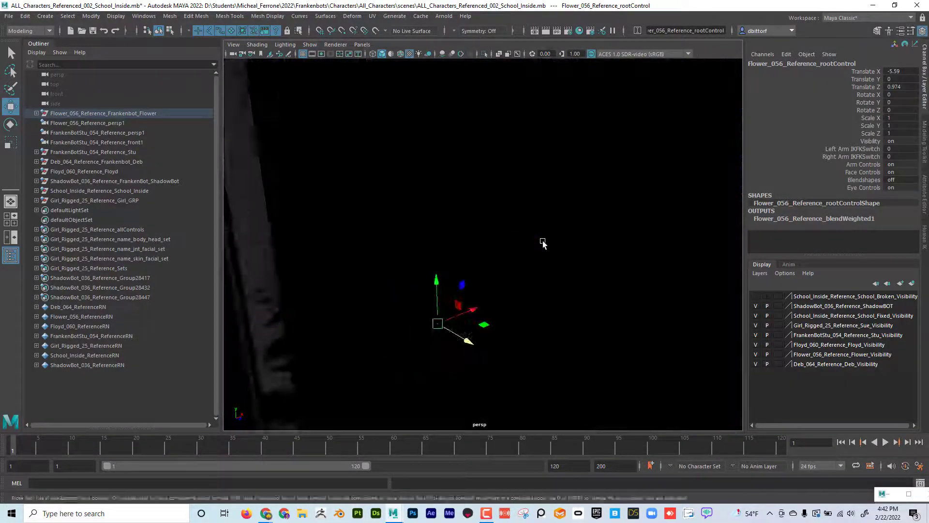
pyautogui.moveTo(542, 243); pyautogui.dragTo(622, 226)
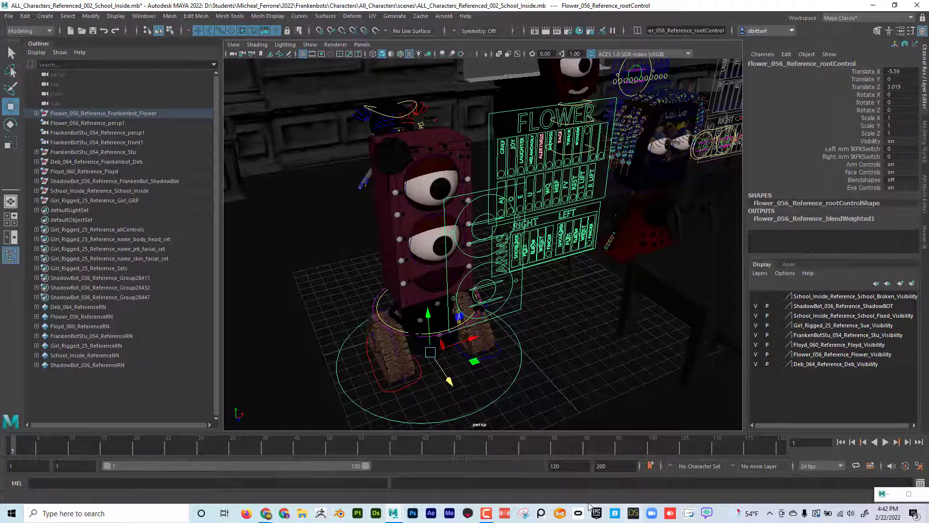
pyautogui.moveTo(392, 513)
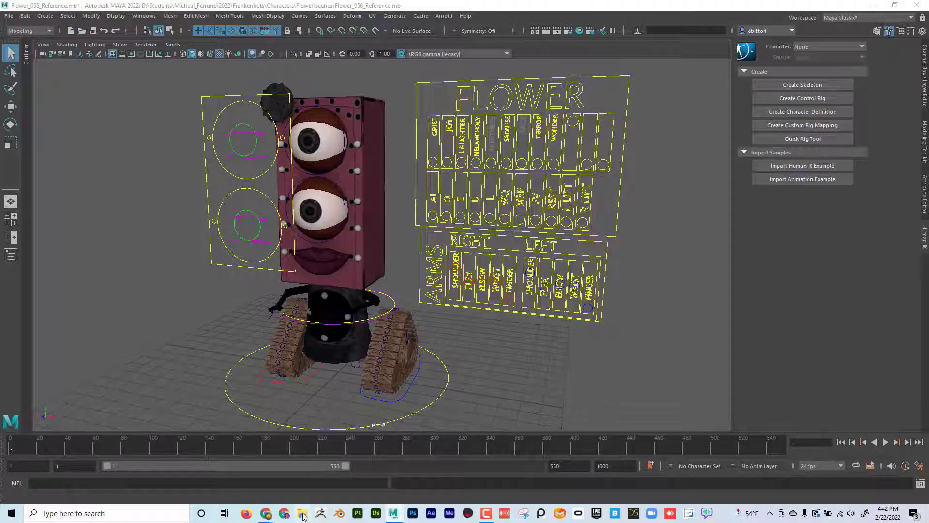
# Browse the project's Characters > Flower > scenes folder and locate Flower_056_Reference
pyautogui.click(302, 514)
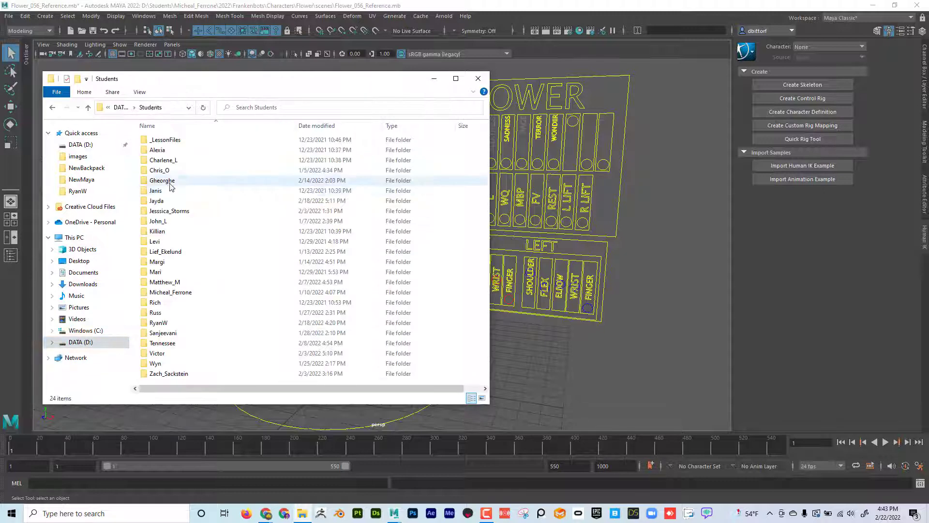
pyautogui.doubleClick(170, 292)
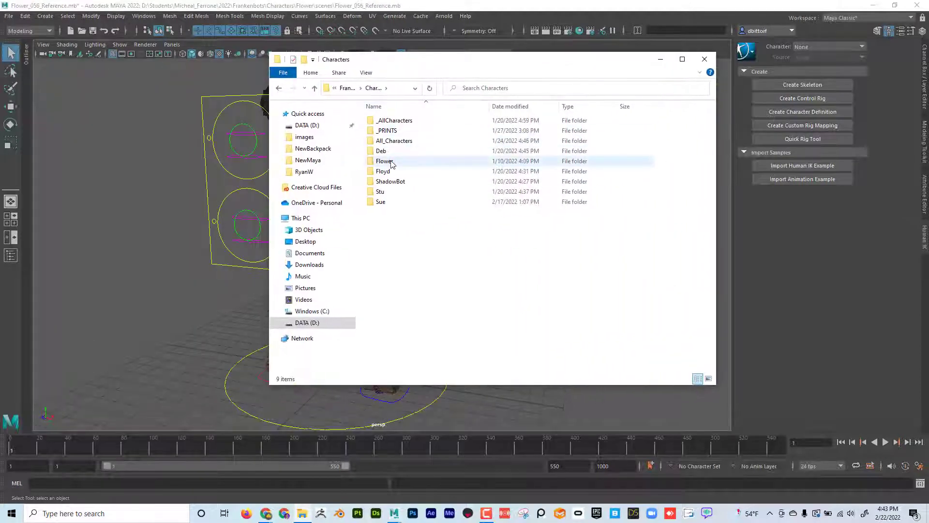
pyautogui.doubleClick(384, 161)
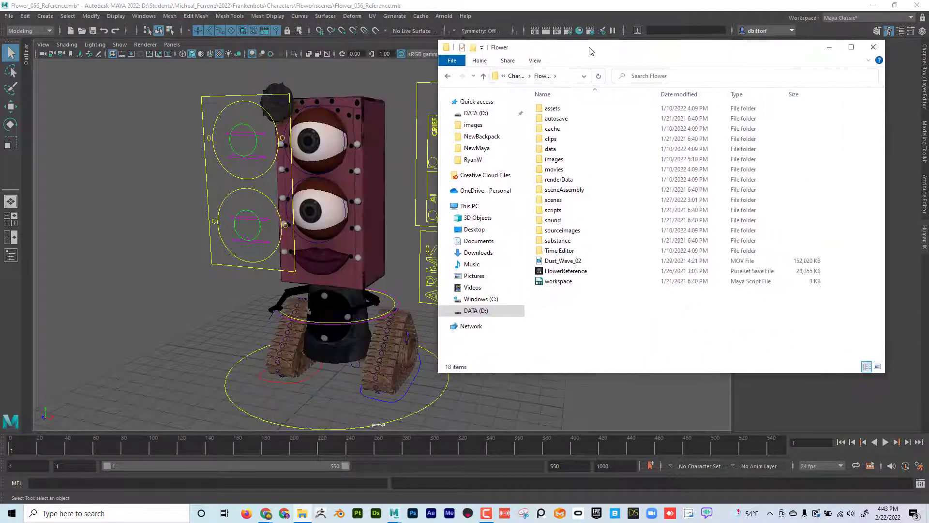
pyautogui.doubleClick(553, 199)
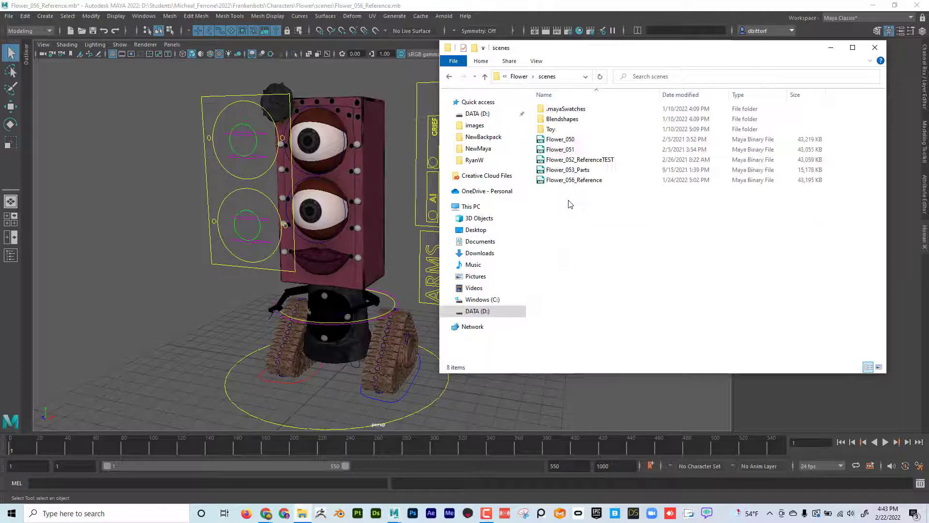
pyautogui.click(573, 180)
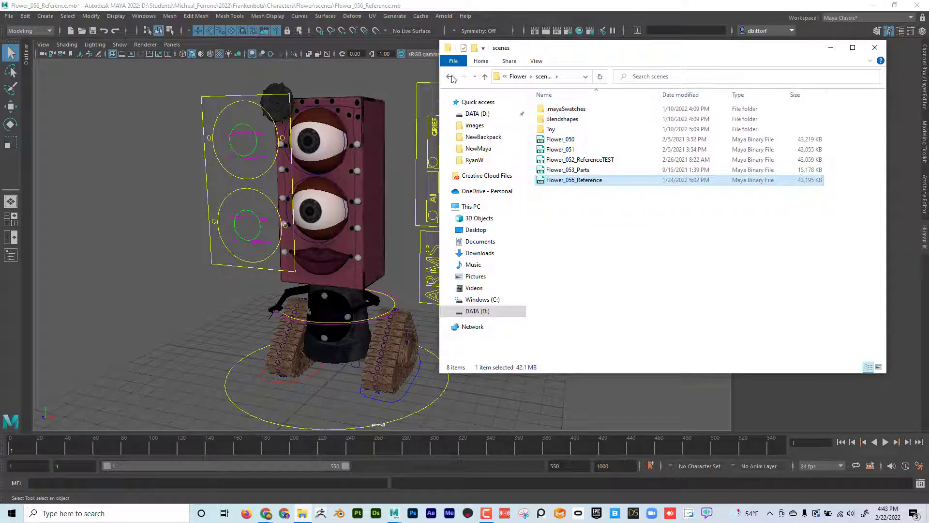
# Browse Characters > Floyd > scenes to find Floyd_060_Reference, then go back up the folders
pyautogui.click(452, 75)
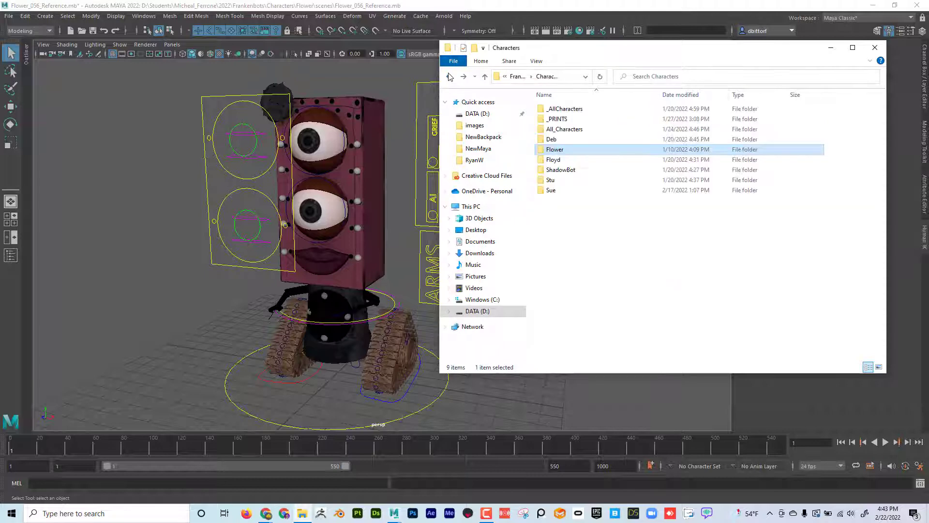
pyautogui.doubleClick(553, 160)
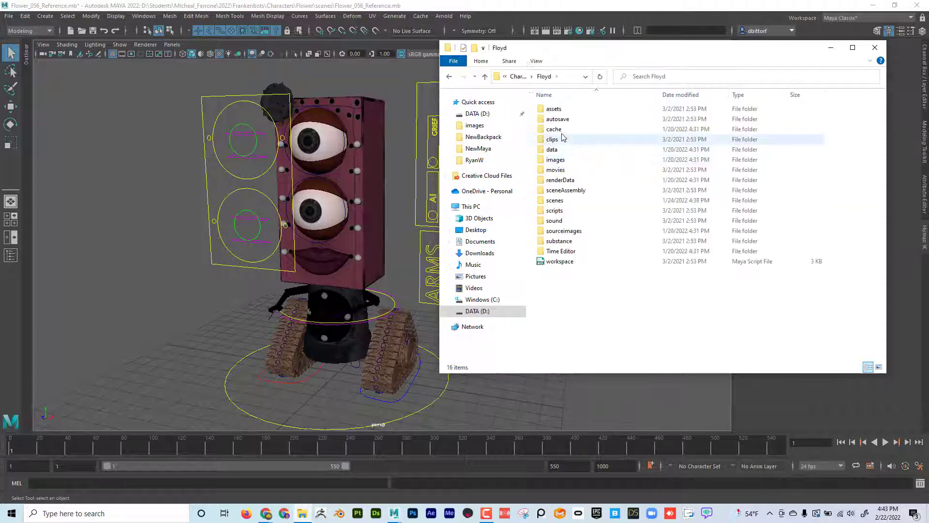
pyautogui.doubleClick(554, 200)
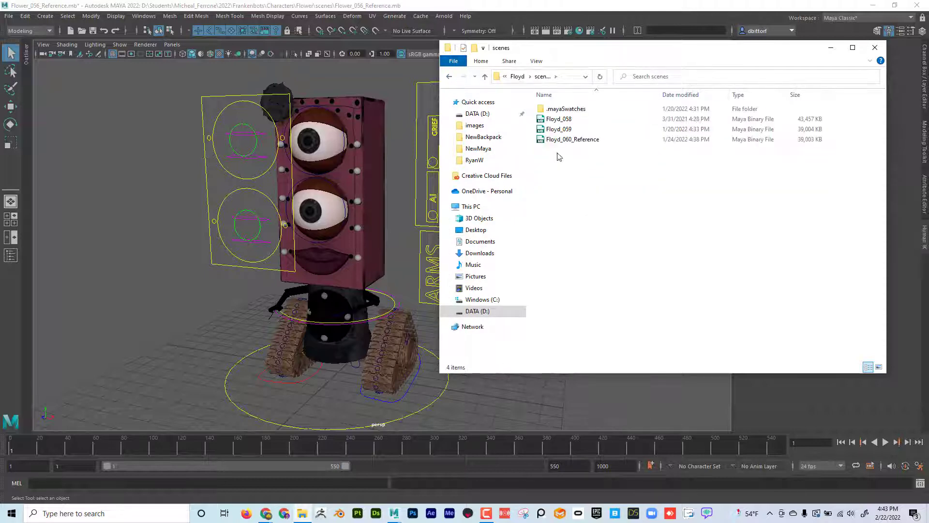
pyautogui.click(451, 75)
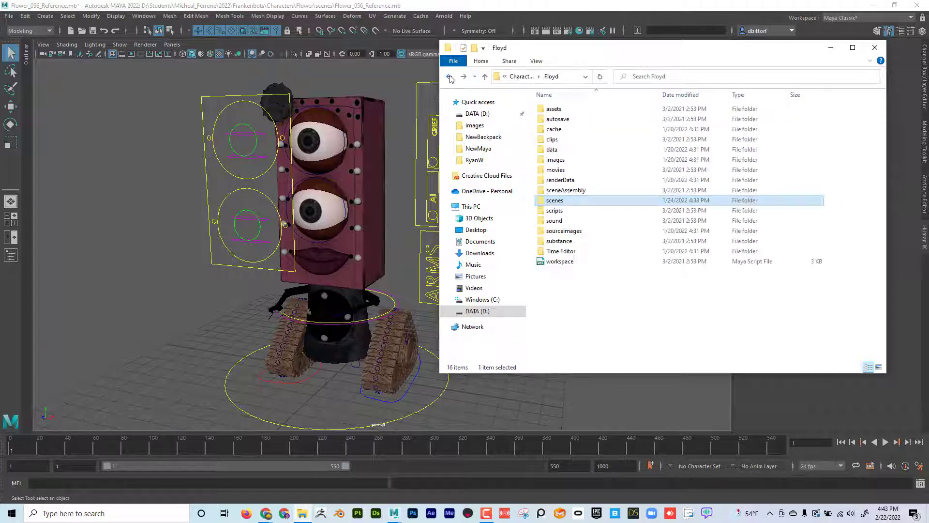
pyautogui.click(450, 75)
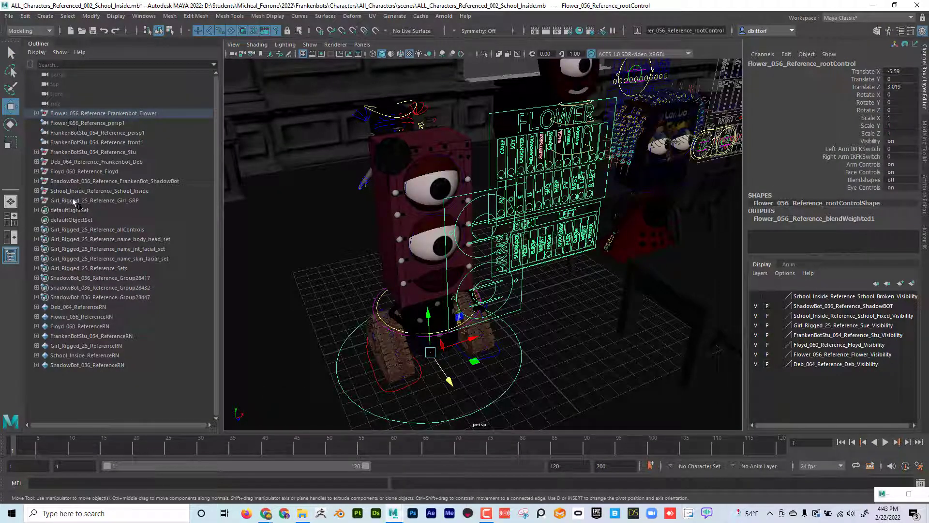
pyautogui.moveTo(75, 122)
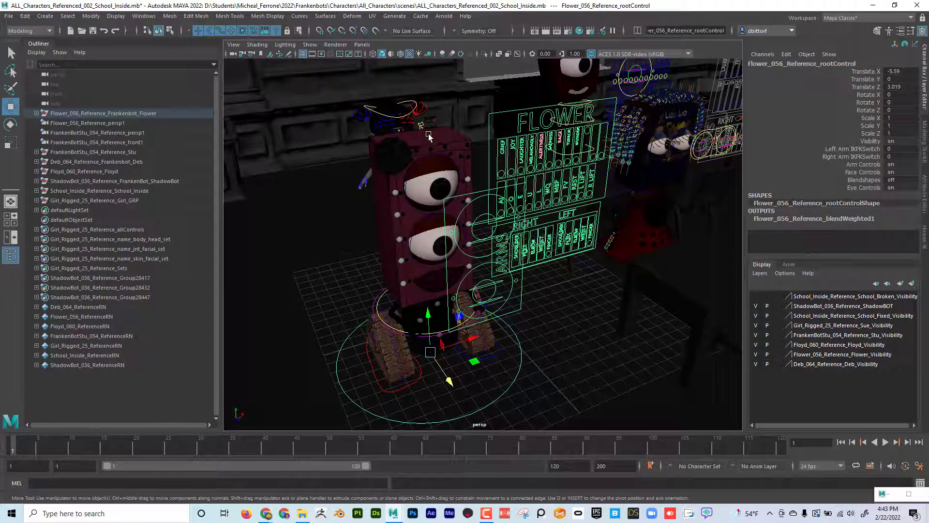
pyautogui.moveTo(424, 232)
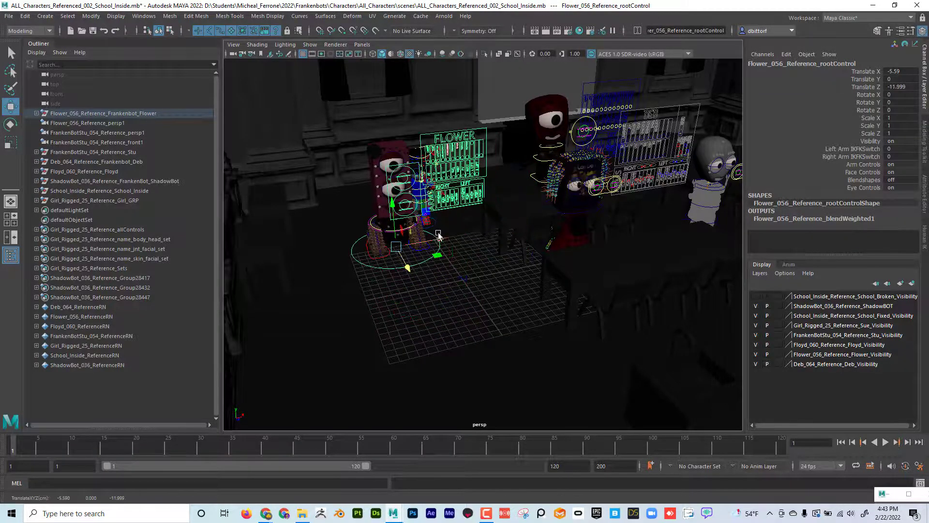
# Drag the Flower root control across the classroom floor toward the back desks
pyautogui.moveTo(439, 234); pyautogui.dragTo(332, 270)
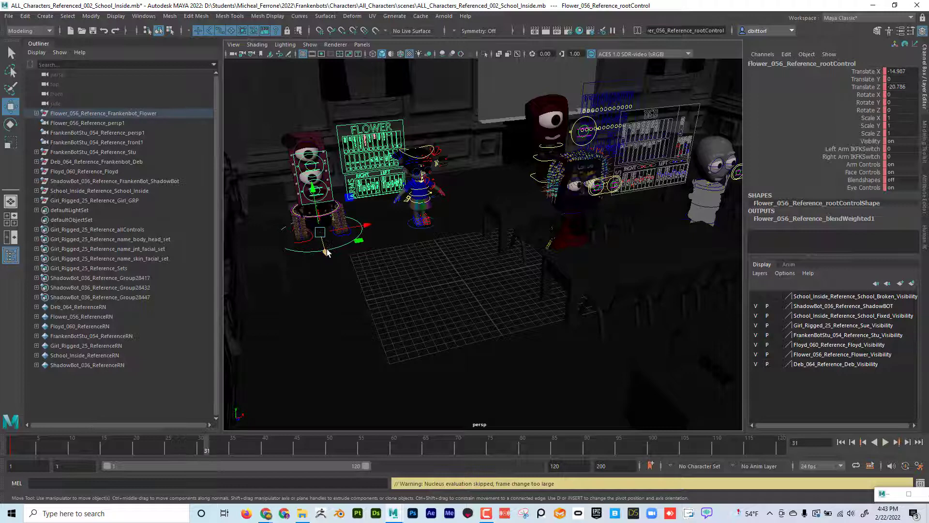
pyautogui.moveTo(323, 231); pyautogui.dragTo(391, 276)
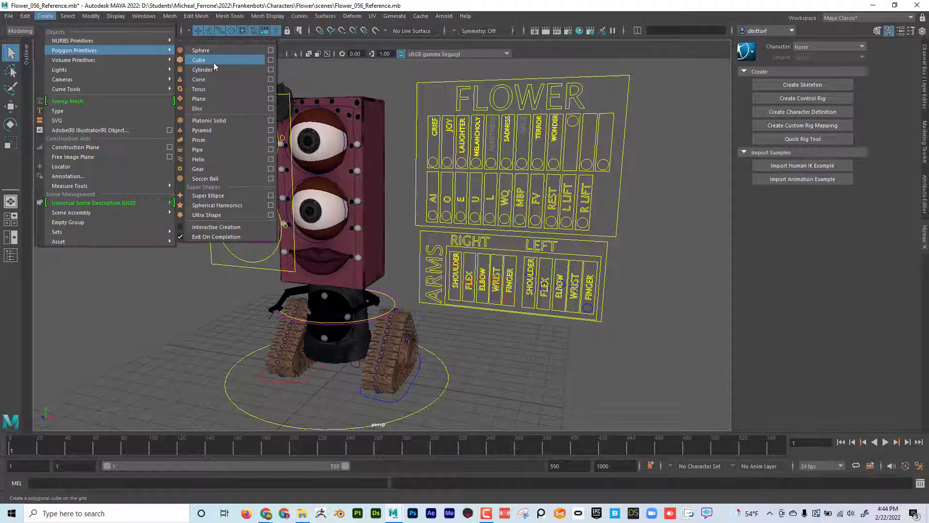
# Add a polygon cylinder on the Flower robot's head and extrude its faces into a hat shape
pyautogui.click(203, 70)
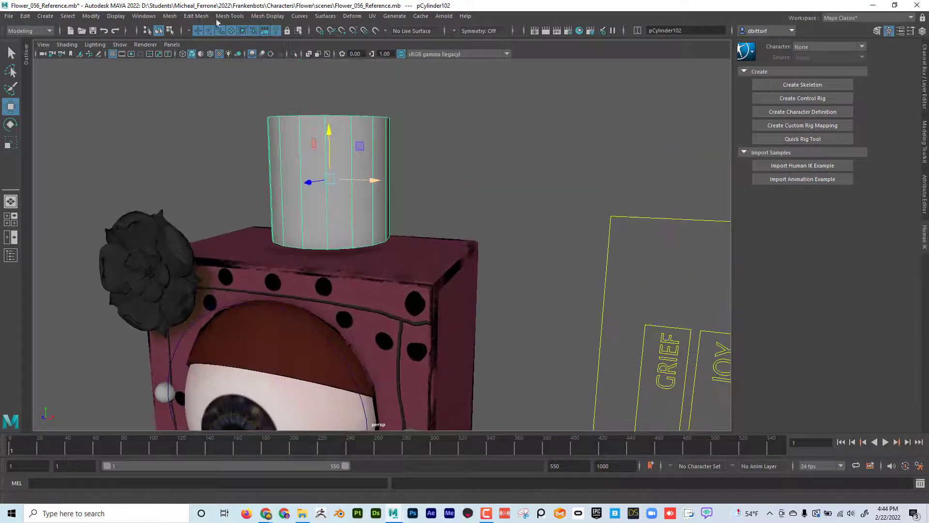
pyautogui.click(230, 16)
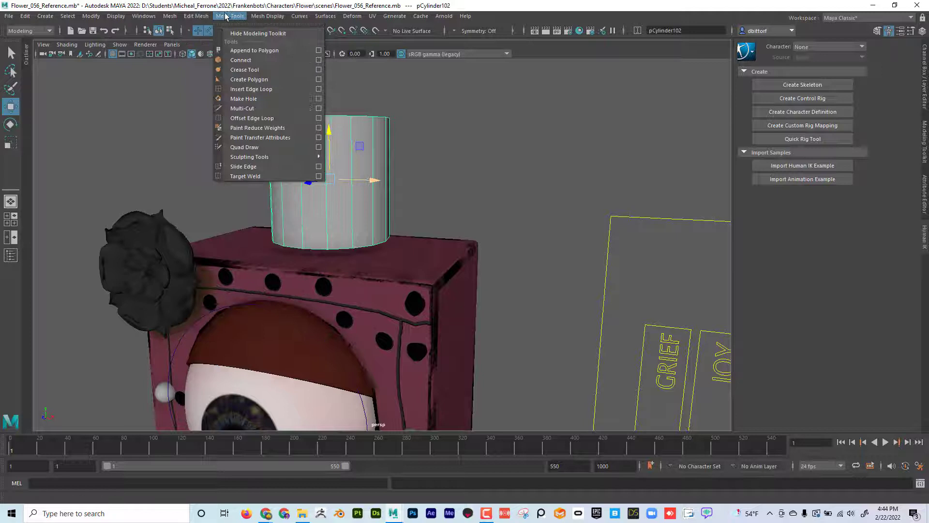
pyautogui.click(251, 89)
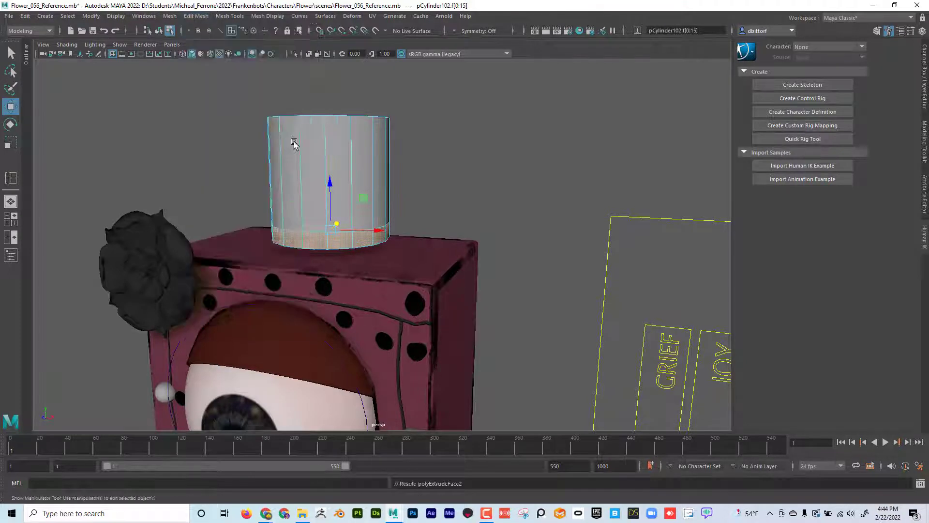
pyautogui.moveTo(383, 230); pyautogui.dragTo(508, 227)
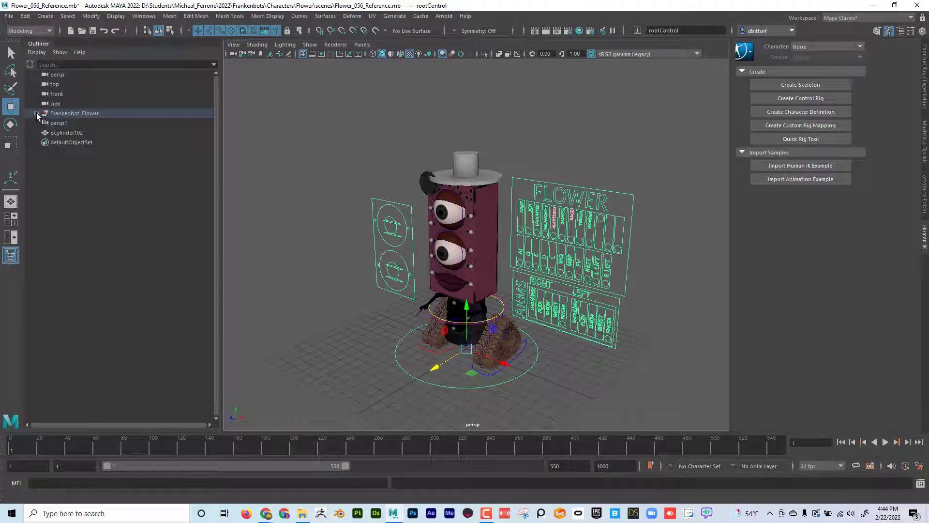
# Rename pCylinder102 to Hat in the Outliner
pyautogui.doubleClick(67, 133)
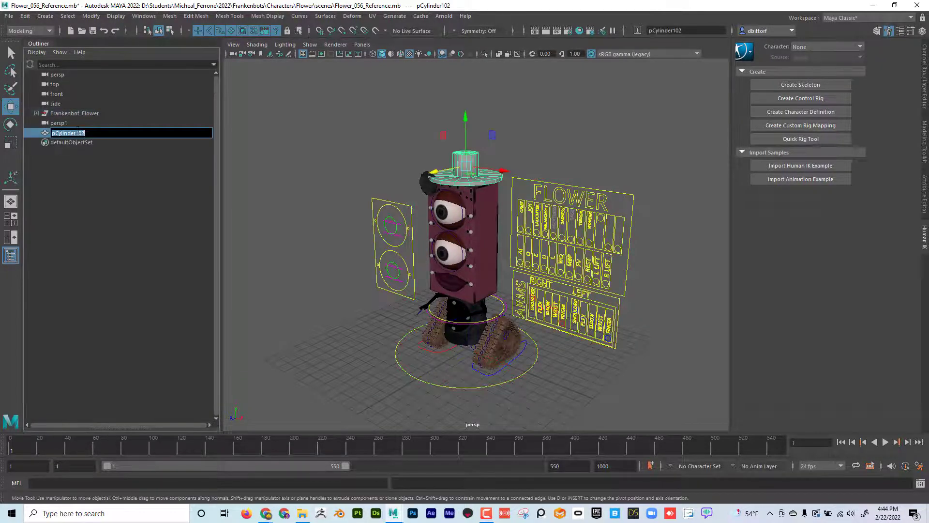
pyautogui.write('Hat')
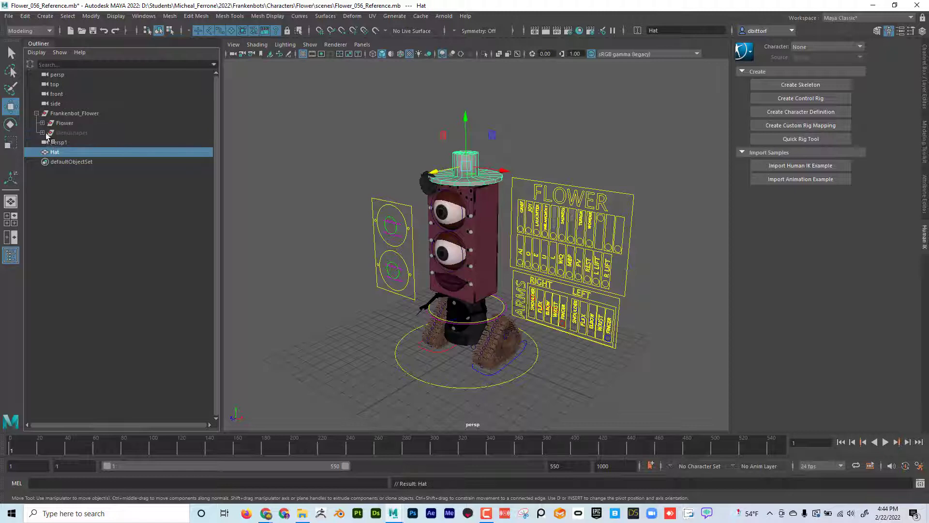
pyautogui.click(65, 123)
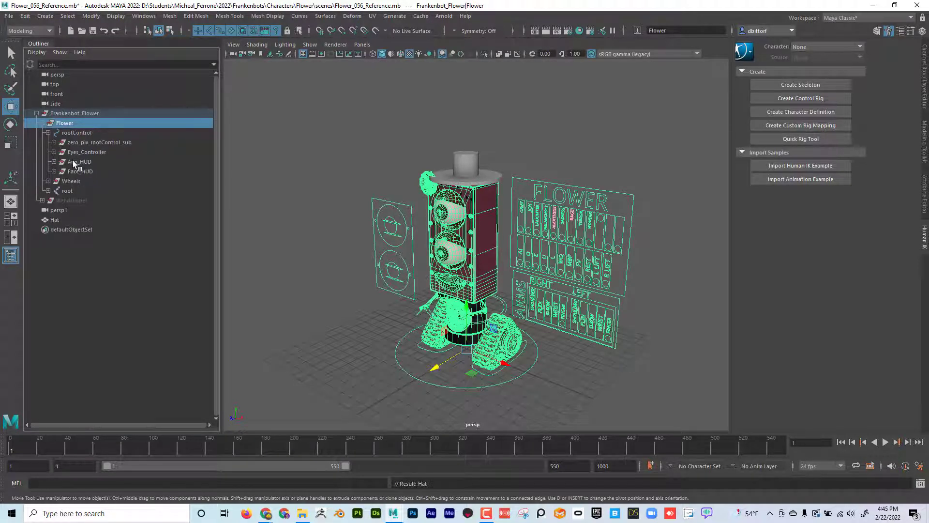
pyautogui.moveTo(62, 191)
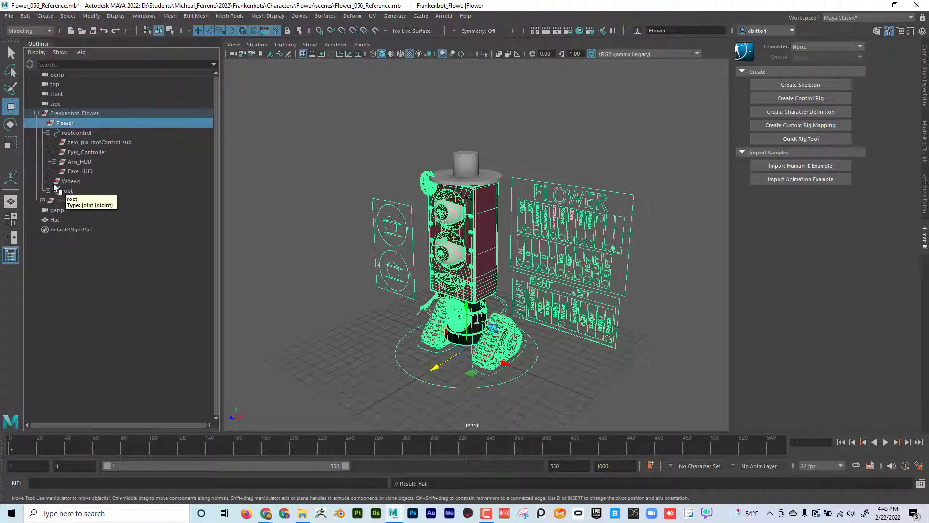
# Expand Frankenbot_Flower > root > FlowerBody and parent Hat under FlowerBody
pyautogui.click(49, 190)
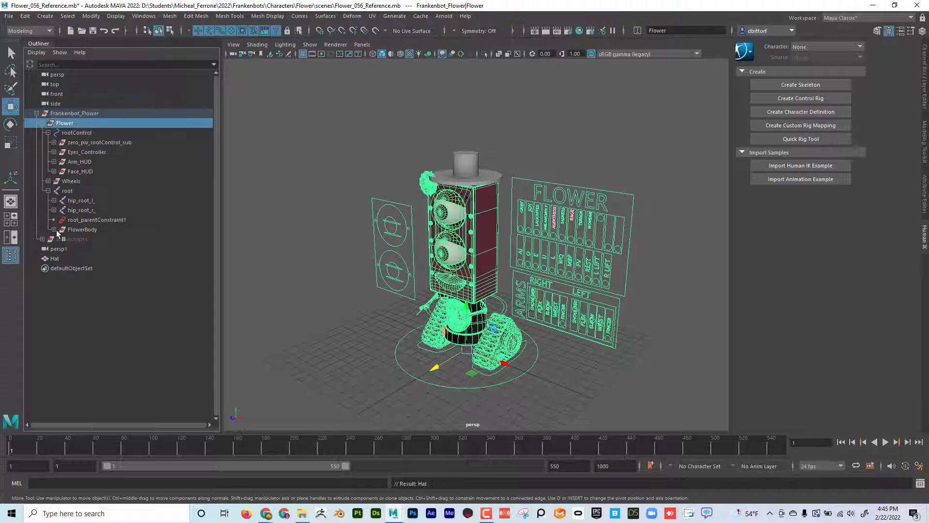
pyautogui.click(54, 229)
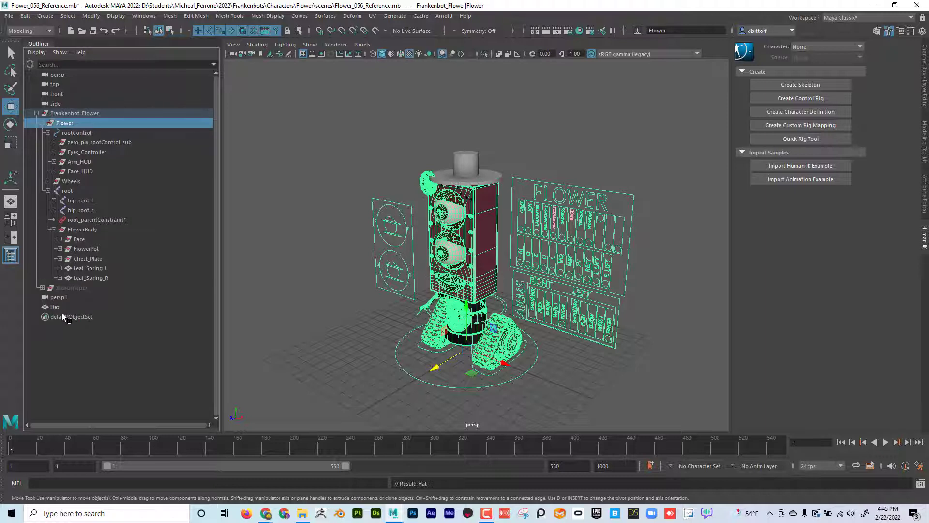
pyautogui.click(54, 307)
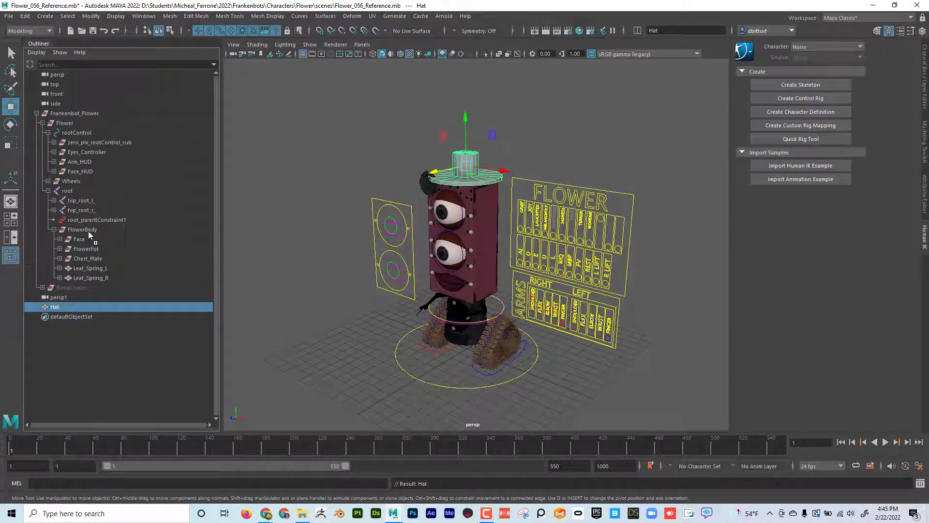
pyautogui.click(76, 133)
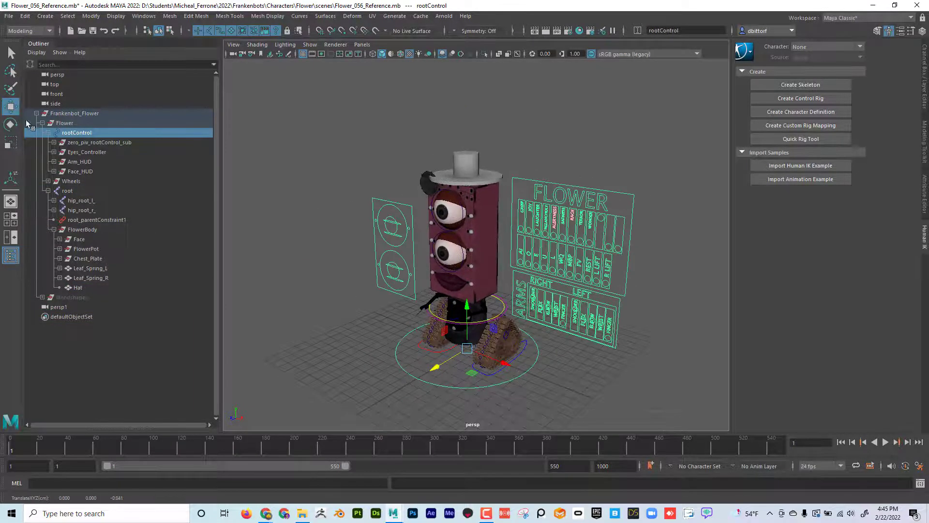
pyautogui.moveTo(466, 356); pyautogui.dragTo(464, 368)
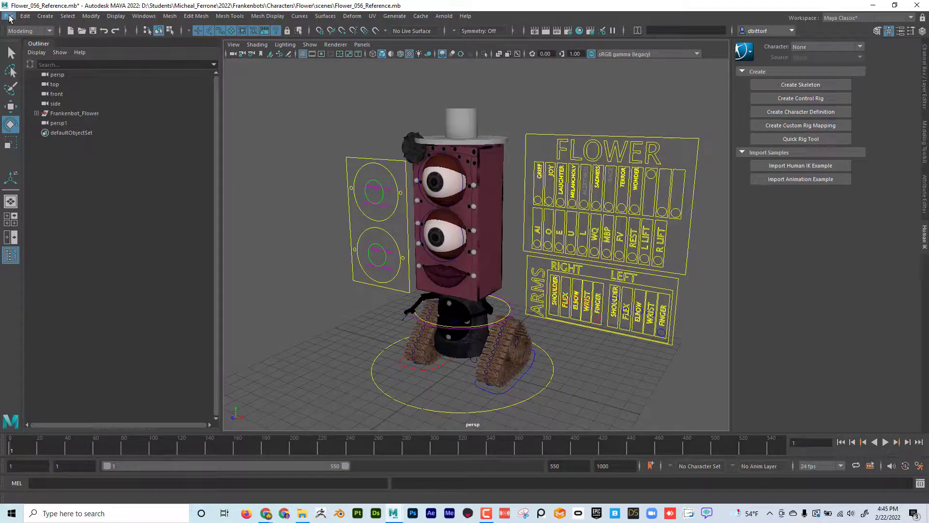
# Save the Flower_056_Reference scene with the new hat via File > Save Scene
pyautogui.click(10, 16)
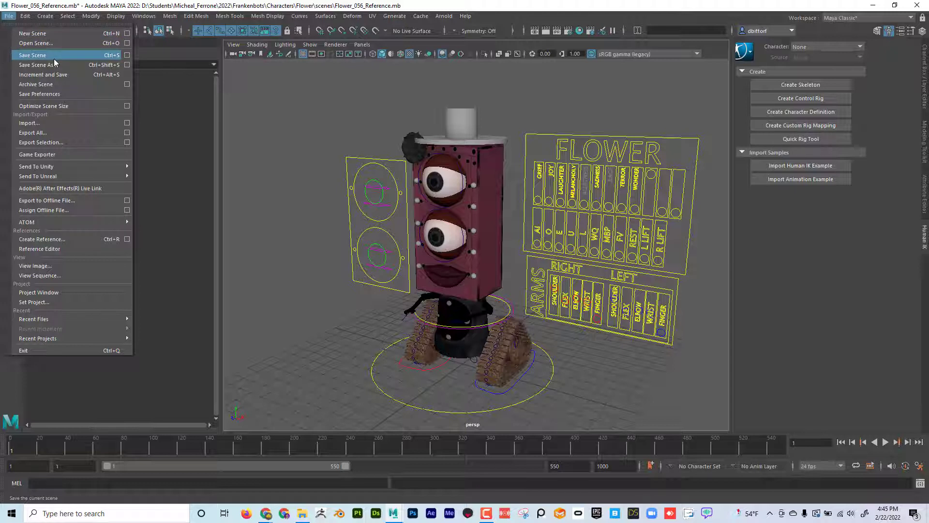
pyautogui.moveTo(204, 51)
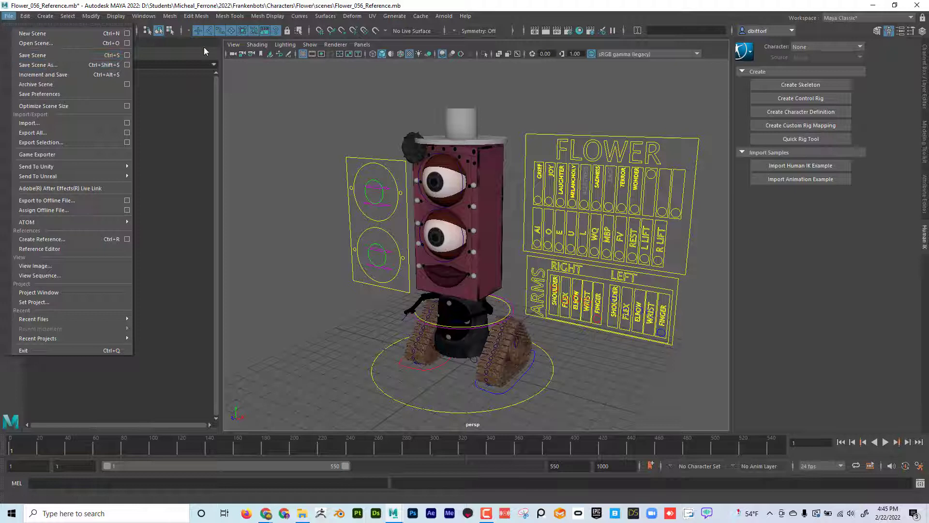
pyautogui.click(299, 17)
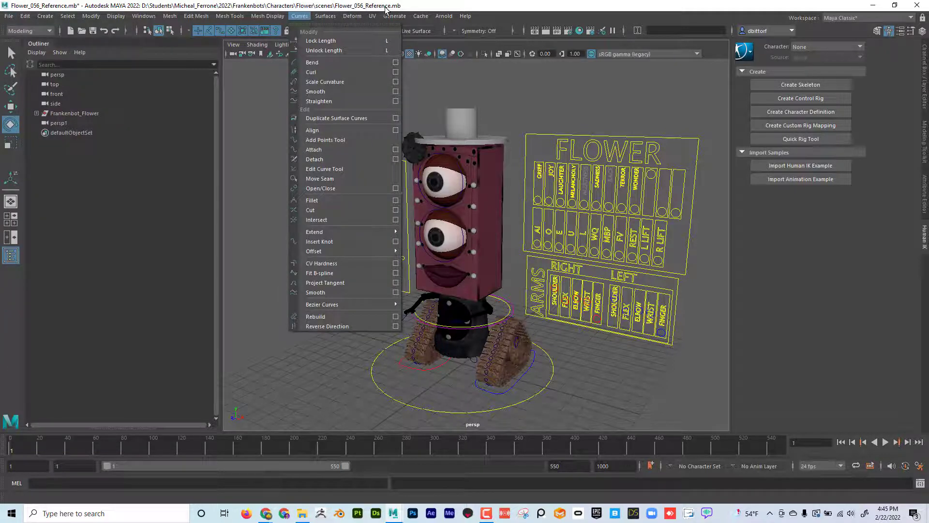
pyautogui.click(8, 17)
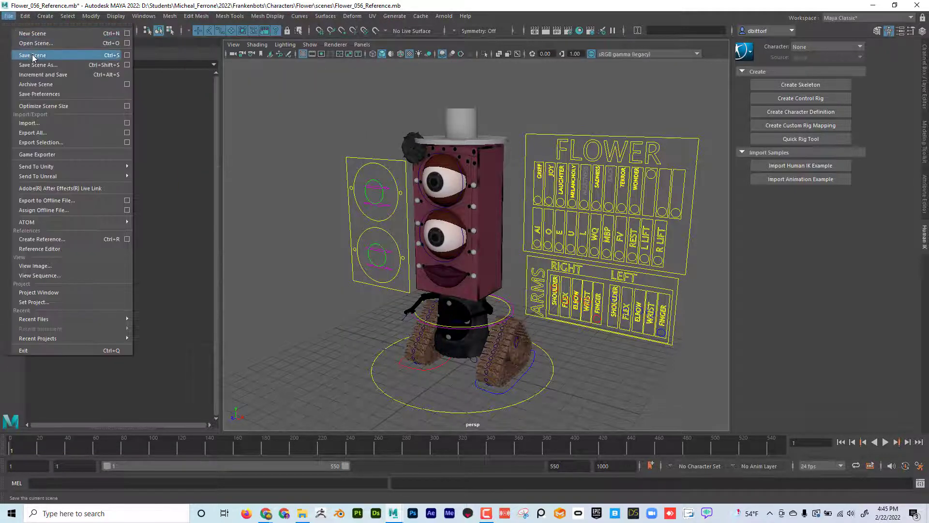
pyautogui.click(31, 55)
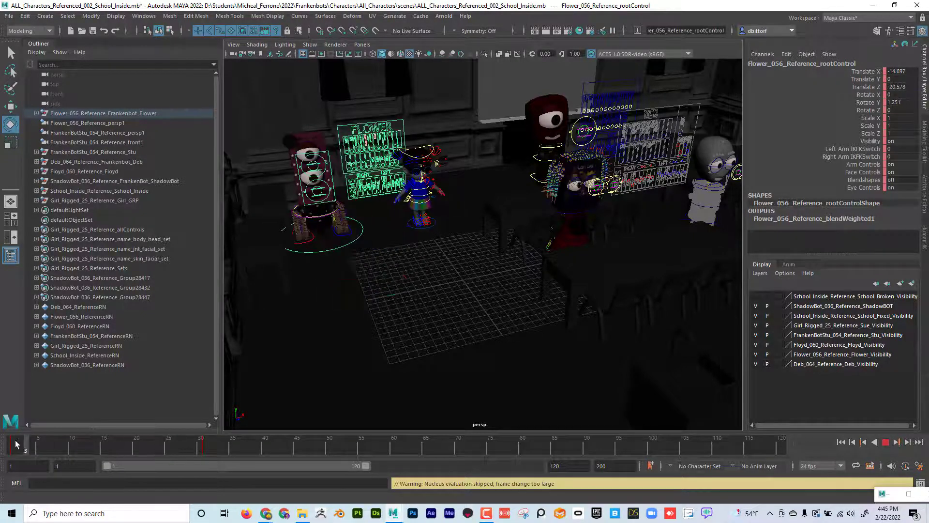
pyautogui.click(9, 17)
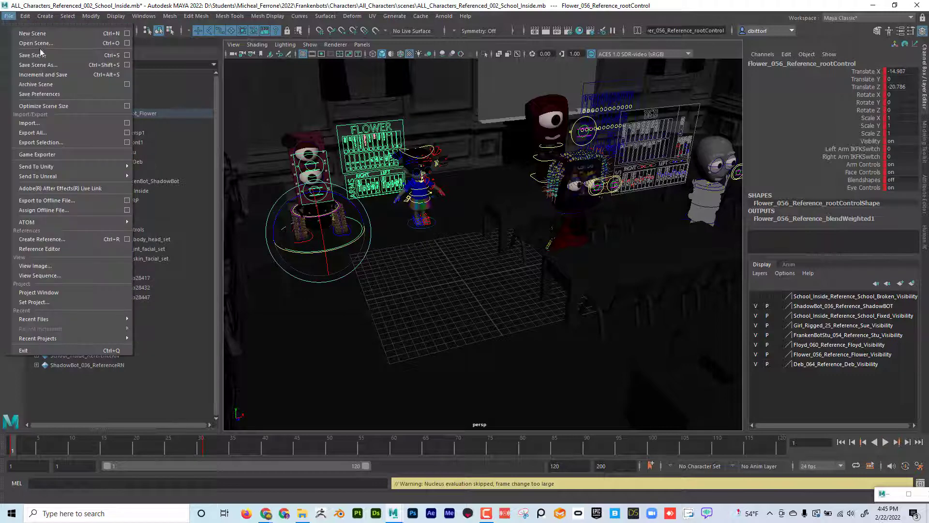
pyautogui.moveTo(33, 54)
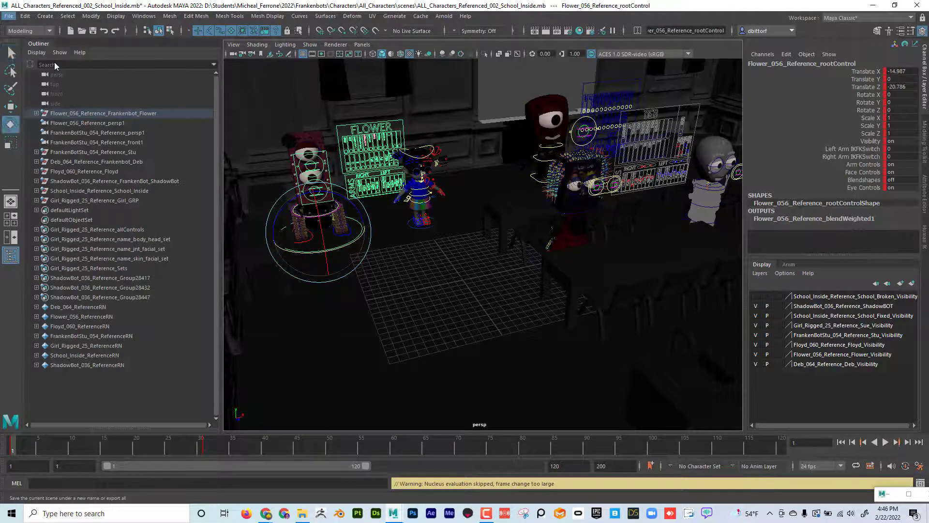
pyautogui.click(9, 17)
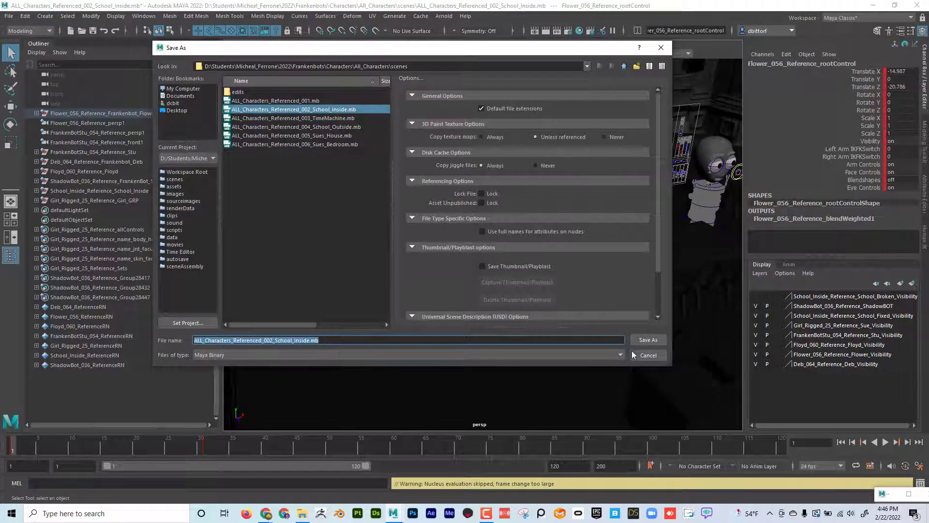
pyautogui.click(9, 17)
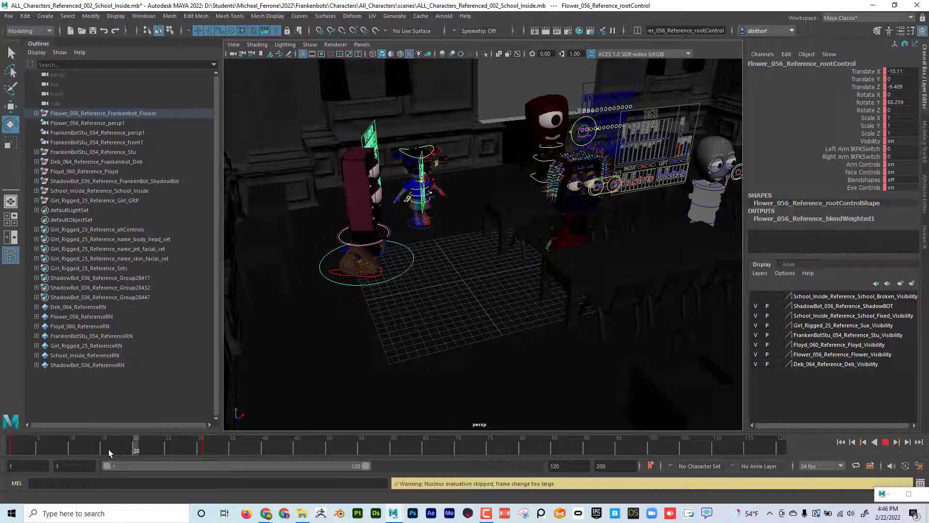
pyautogui.click(9, 16)
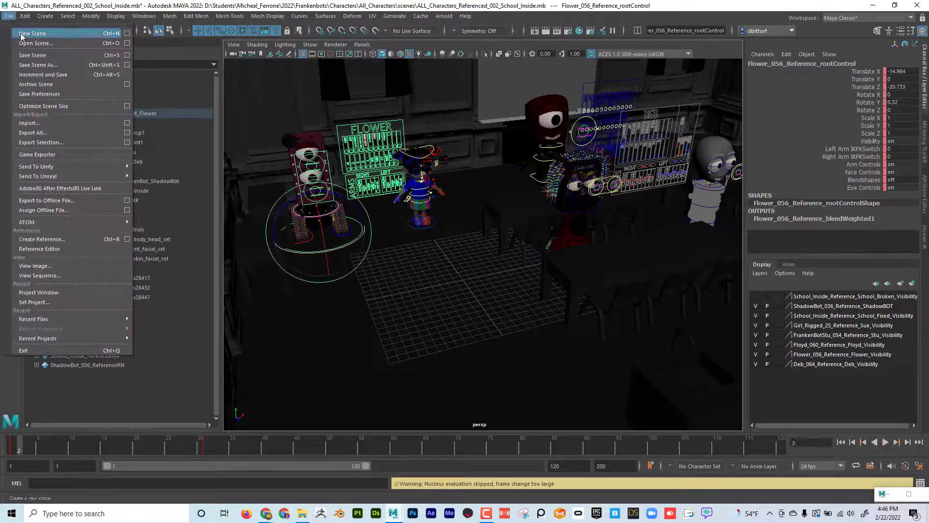
# Reopen ALL_Characters_Referenced_002_School_Inside.mb, discarding unsaved changes, so Flower wears its hat
pyautogui.click(35, 42)
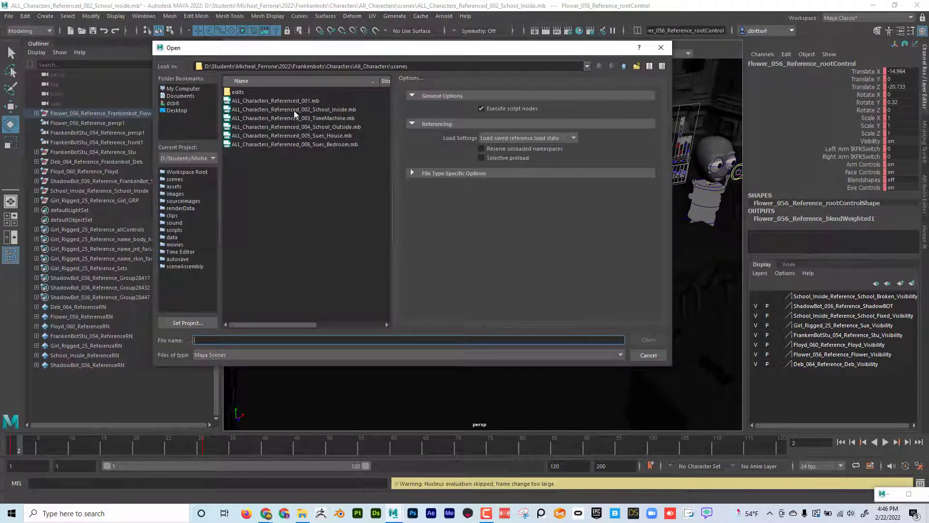
pyautogui.click(292, 109)
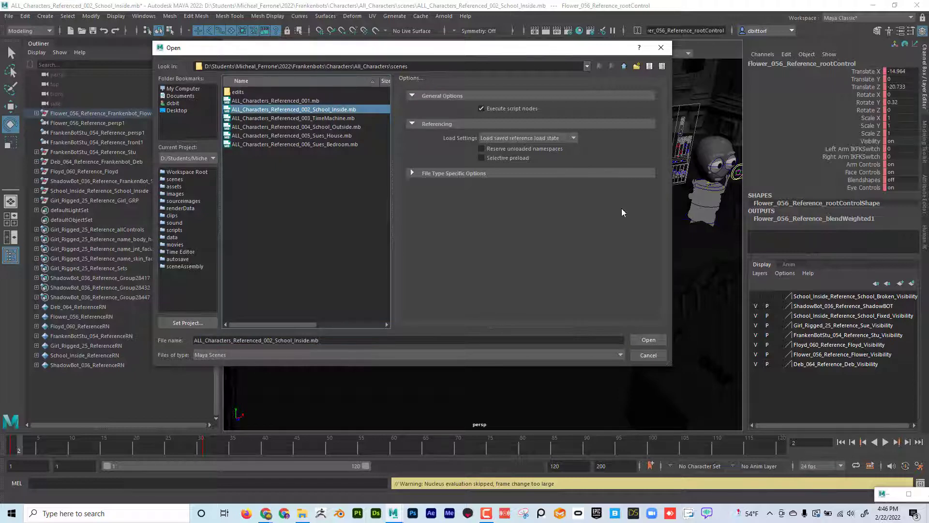
pyautogui.click(648, 339)
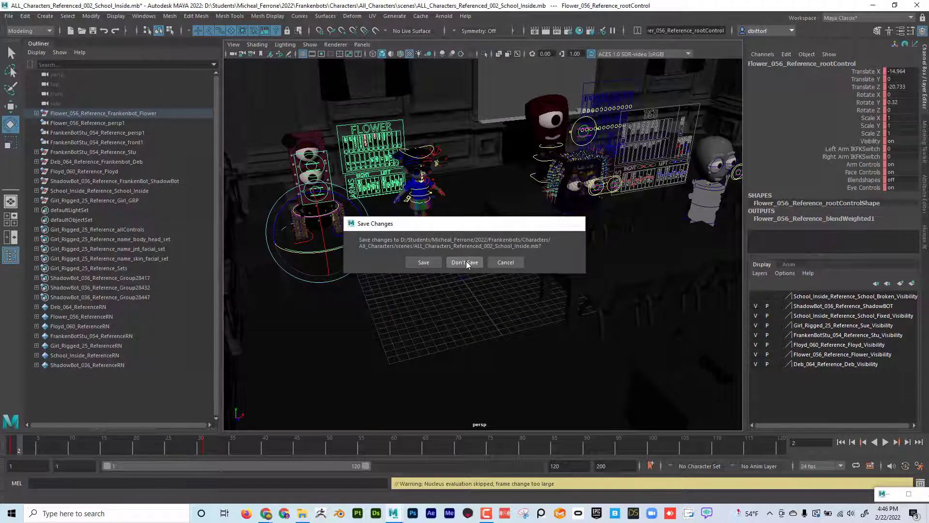
pyautogui.click(464, 262)
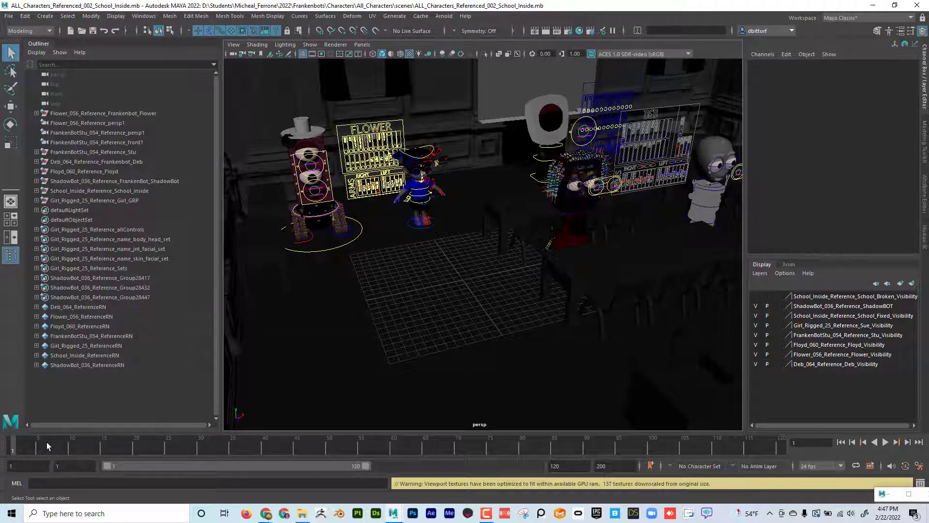
pyautogui.moveTo(208, 398)
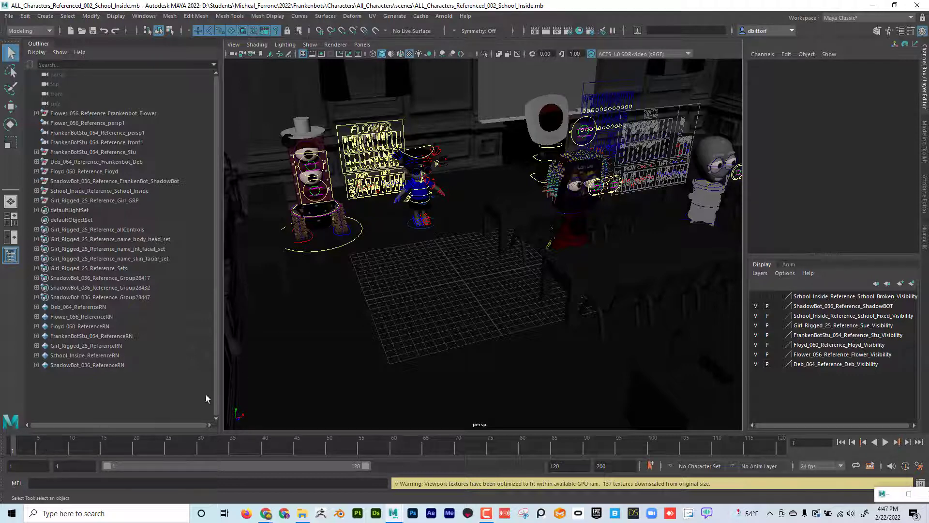
# Play the classroom animation with the hatted Flower robot and stop at an early frame
pyautogui.click(884, 441)
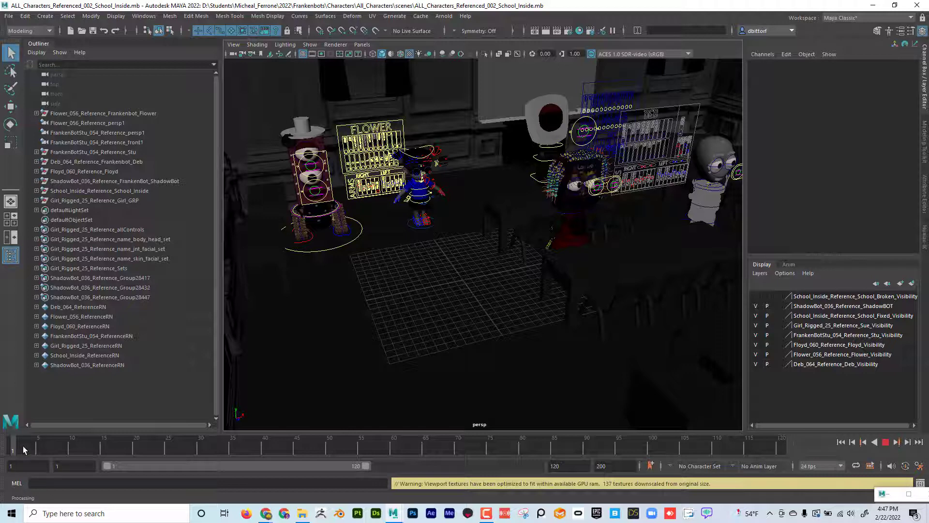
pyautogui.moveTo(316, 164)
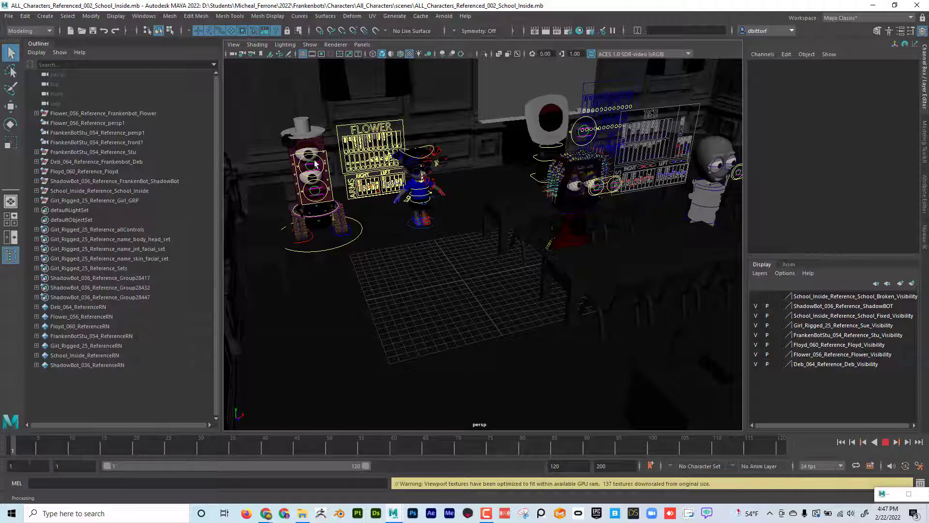
pyautogui.moveTo(307, 140)
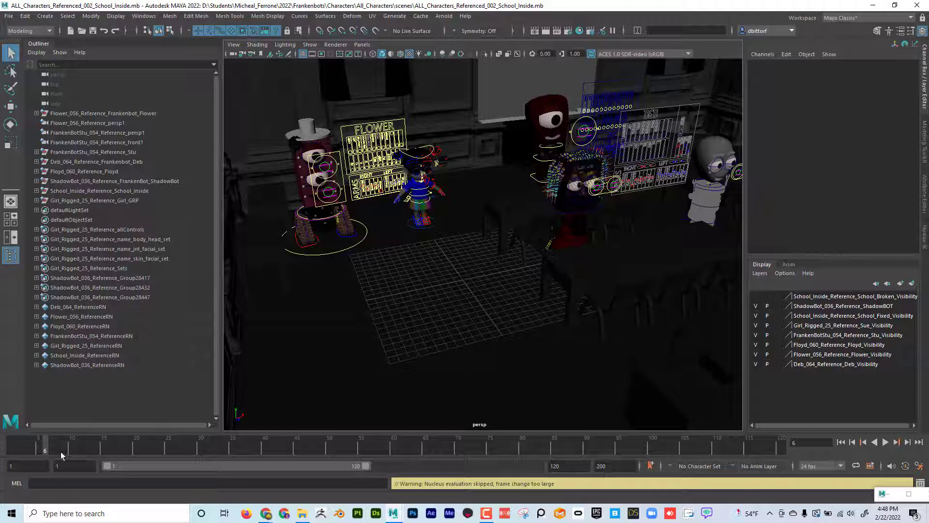
pyautogui.click(159, 444)
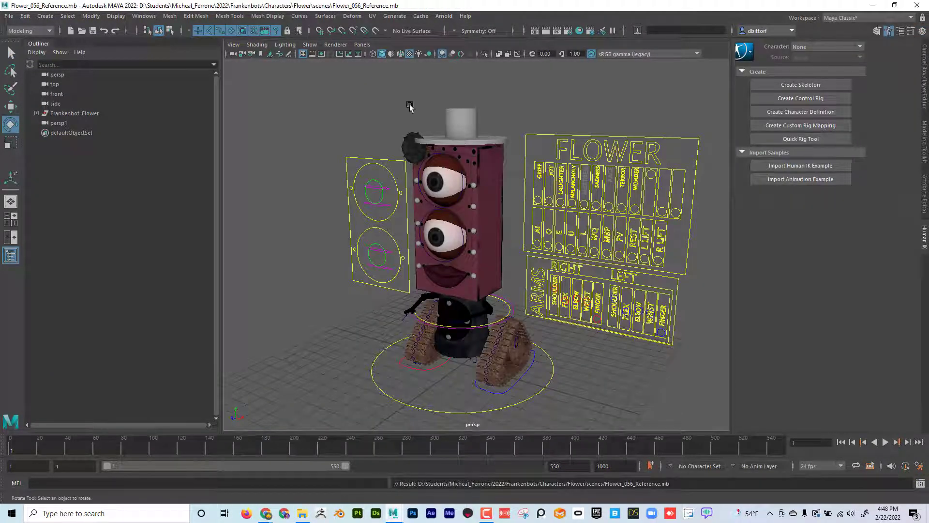
# Bring up the File menu to switch back to the all-characters classroom scene
pyautogui.click(8, 17)
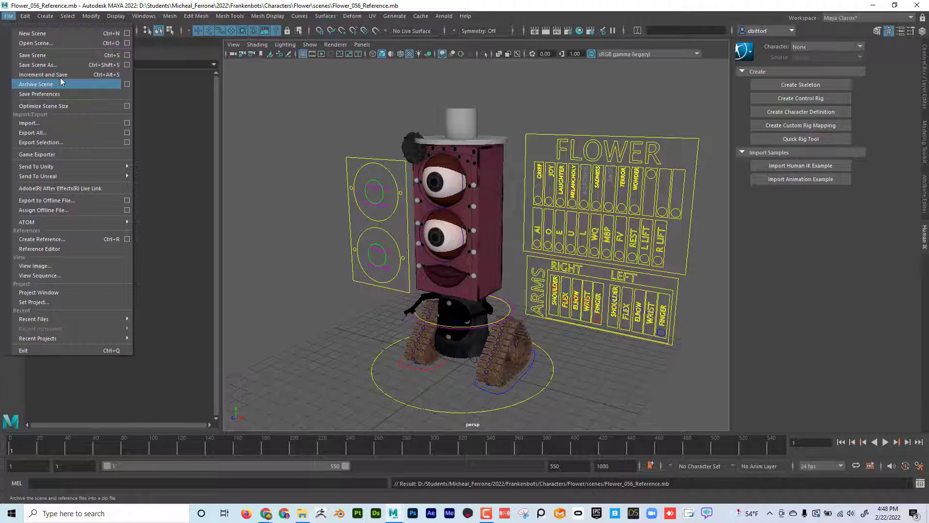
pyautogui.moveTo(236, 311)
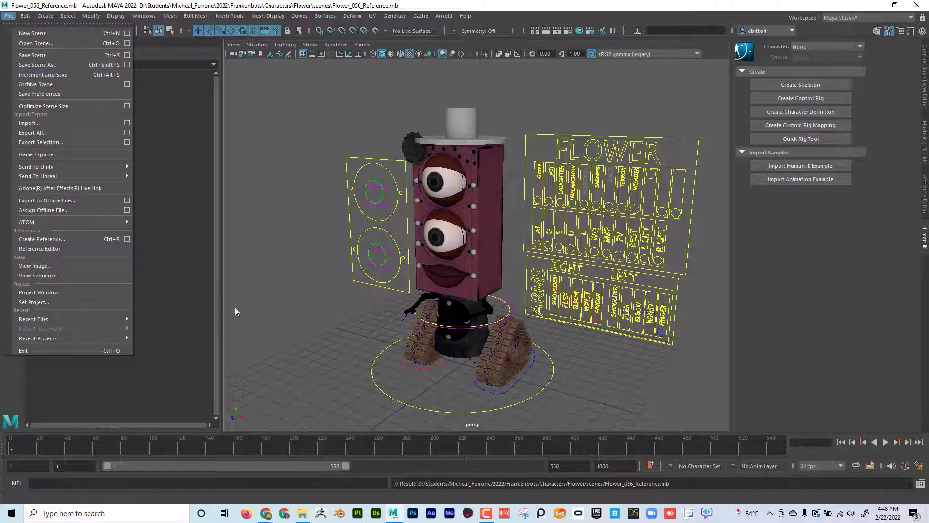
pyautogui.moveTo(400, 517)
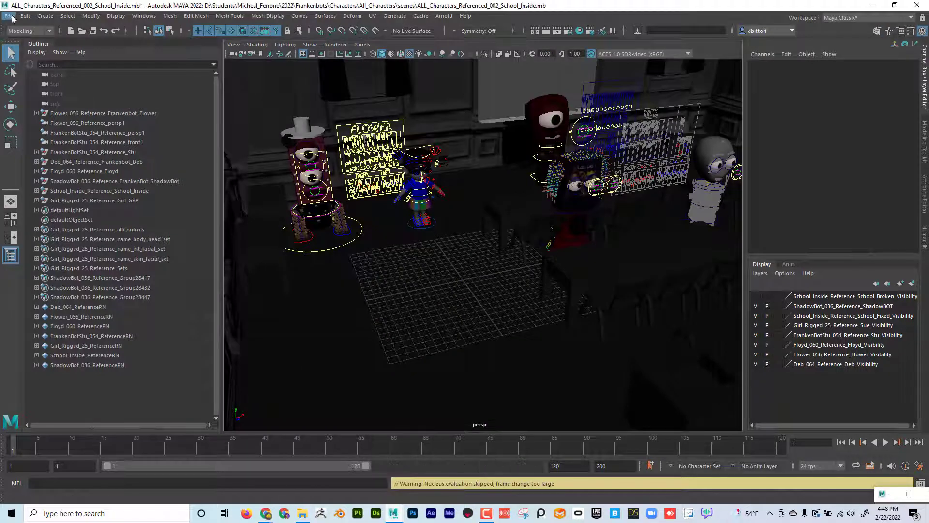
# Bring up the Reference Editor for the classroom scene and start Create Reference
pyautogui.click(9, 16)
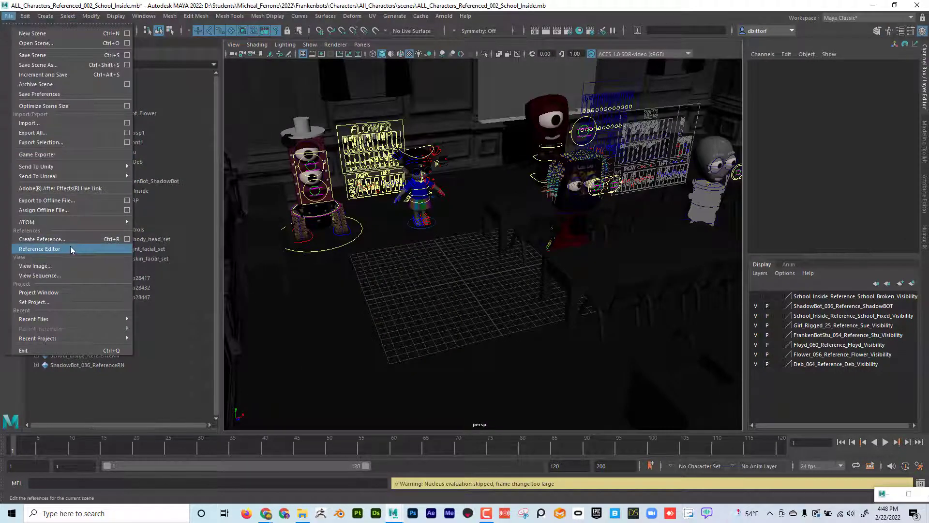
pyautogui.click(40, 249)
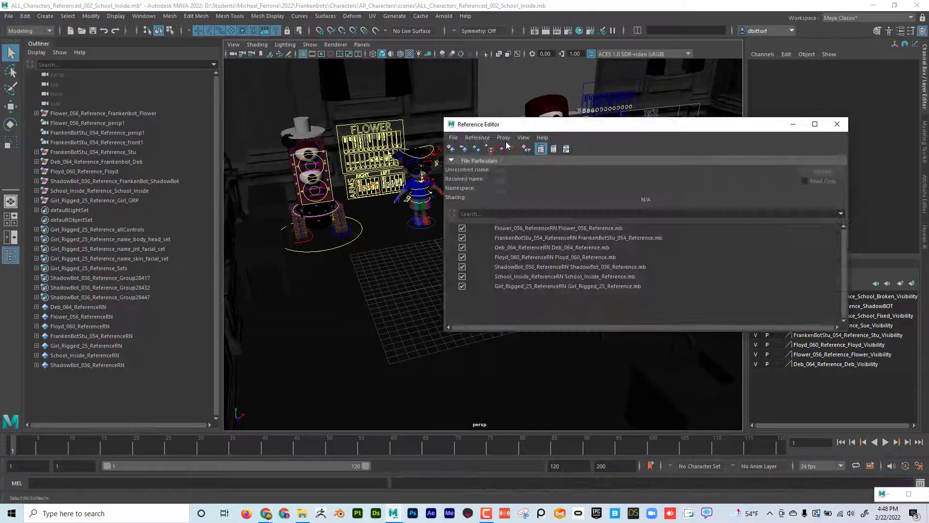
pyautogui.click(454, 137)
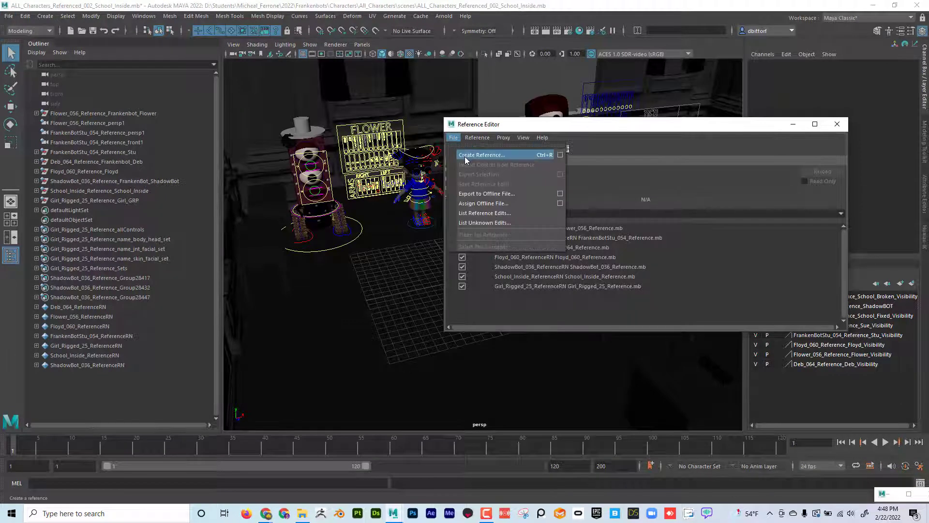
pyautogui.click(482, 155)
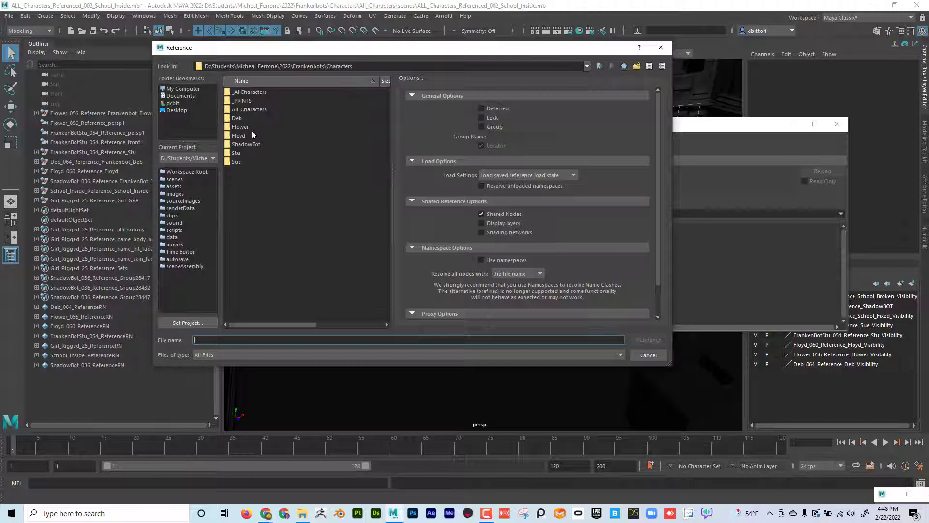
# Browse Flower/scenes to Flower_056_Reference.mb, then cancel so the references stay unchanged
pyautogui.doubleClick(241, 126)
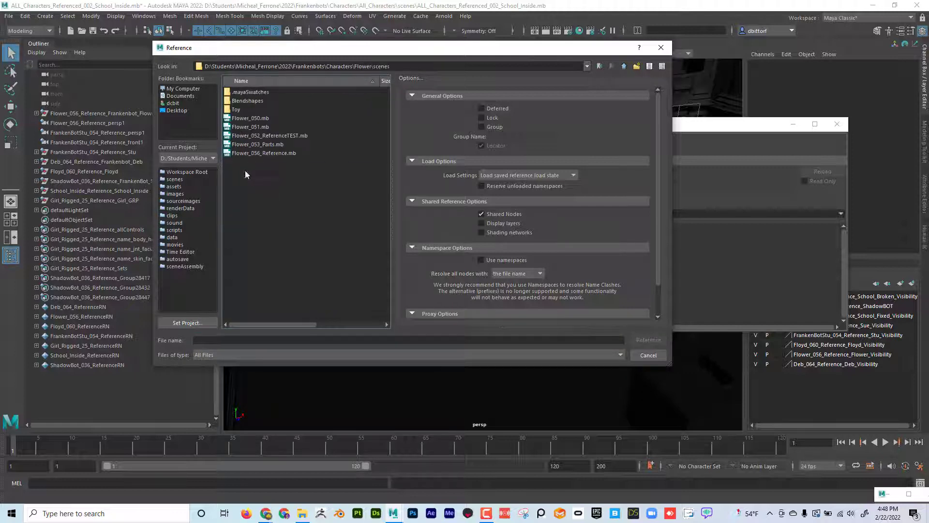
pyautogui.click(263, 153)
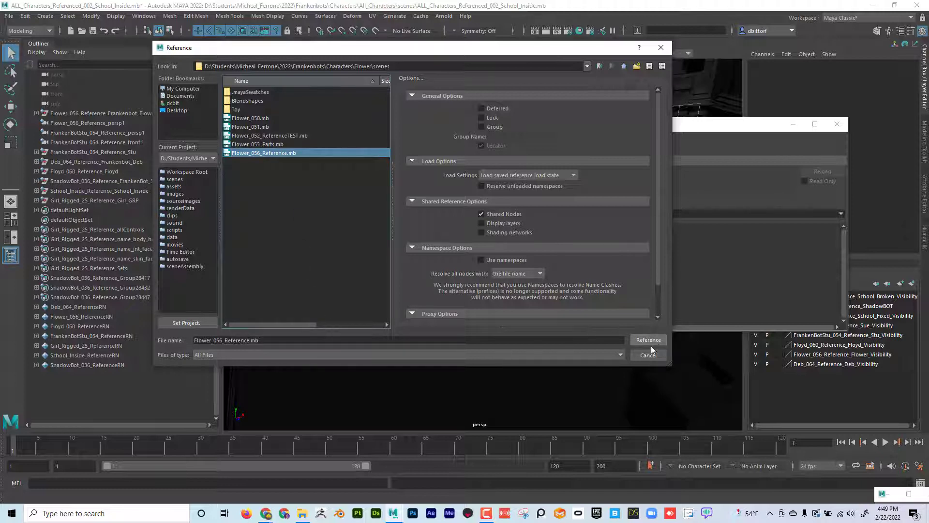
pyautogui.click(647, 340)
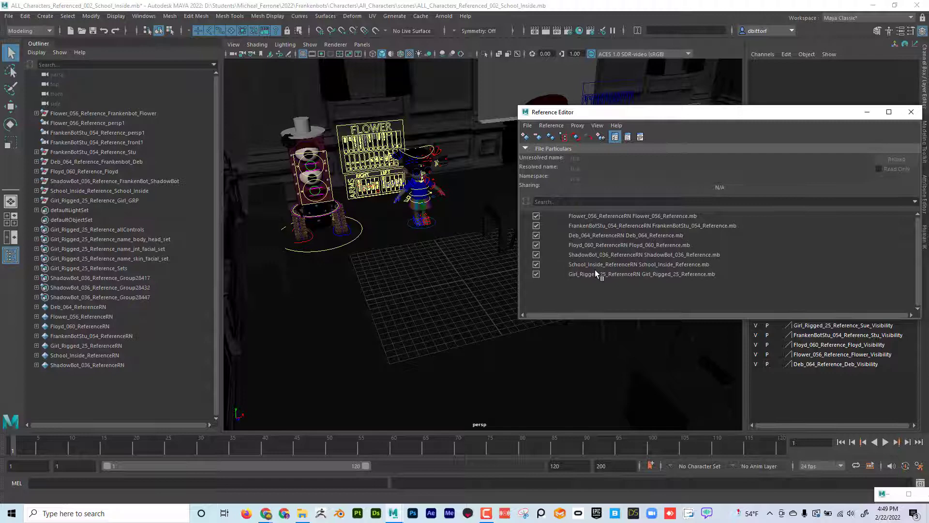
pyautogui.click(911, 112)
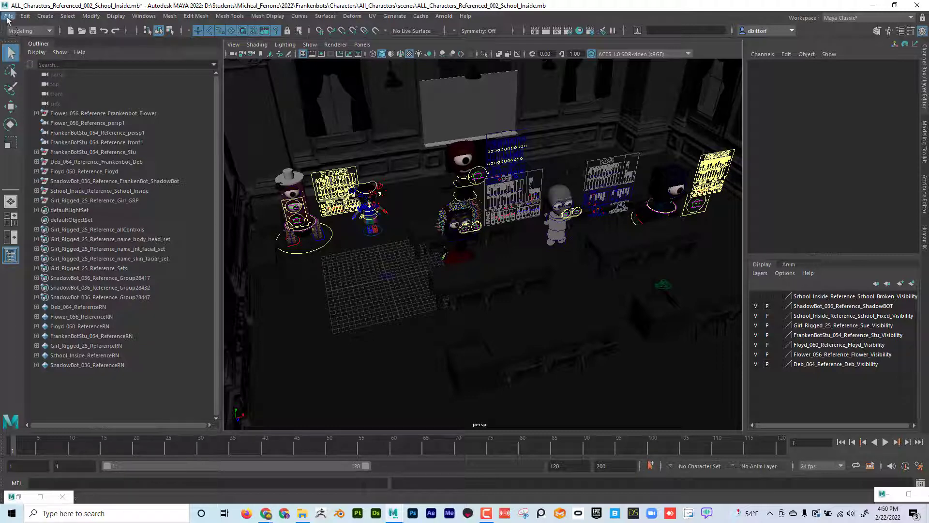
# Reach for Open Scene to reload ALL_Characters_Referenced_002_School_Inside.mb
pyautogui.click(9, 16)
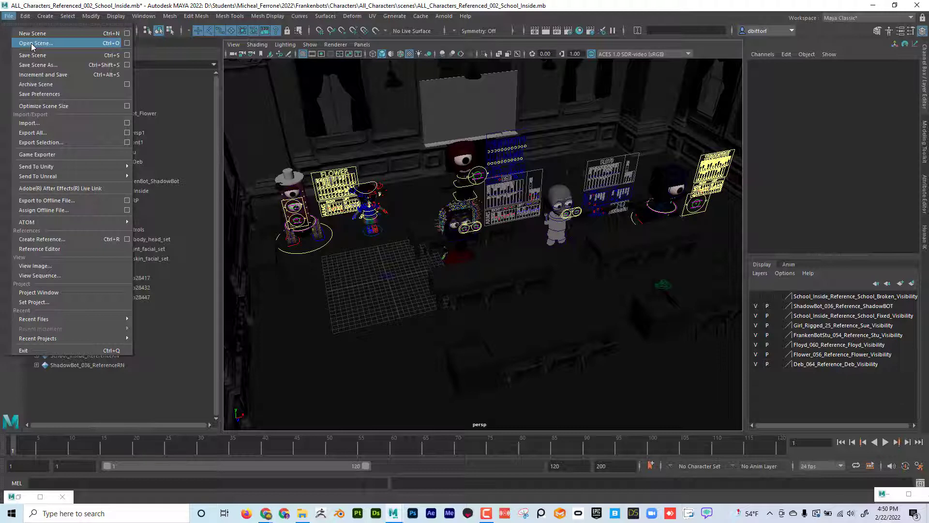
pyautogui.moveTo(365, 505)
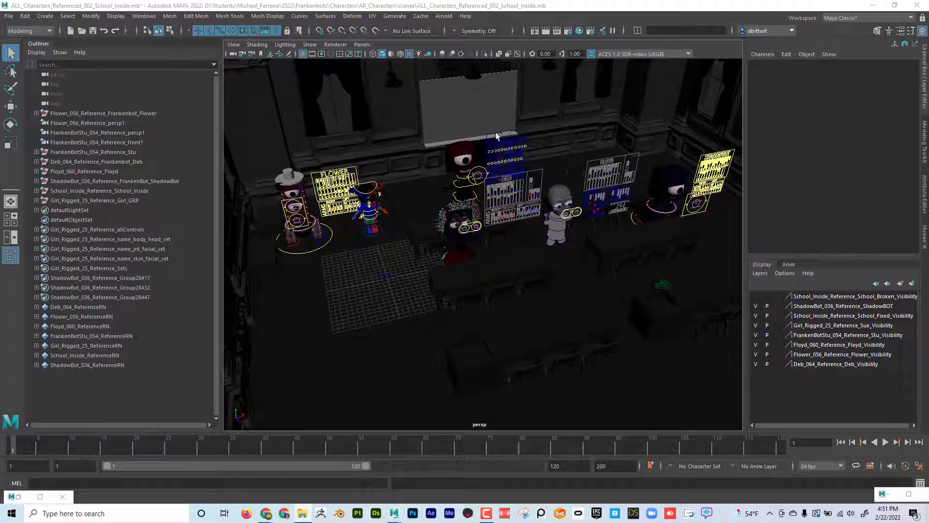
pyautogui.moveTo(408, 256)
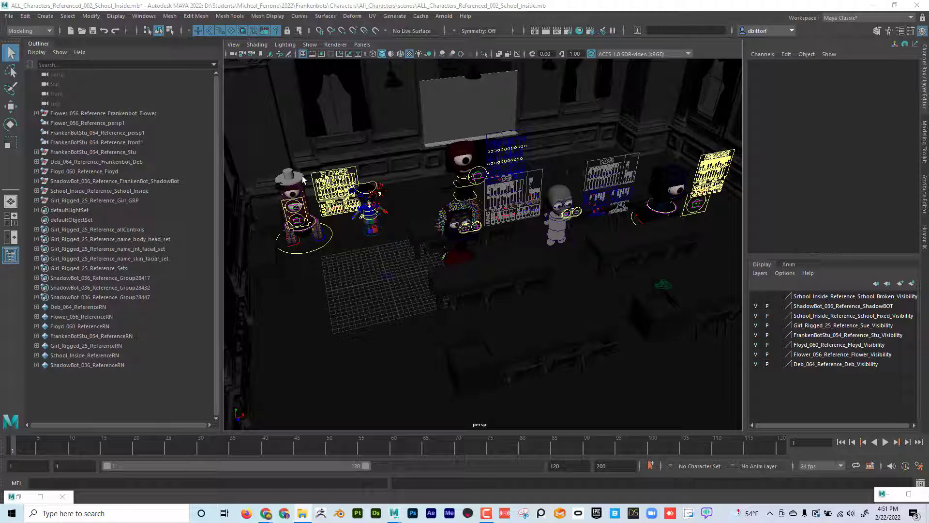
# Select the Flower robot's top hat, showing Flower_056_Reference_Hat in the Channel Box
pyautogui.click(290, 178)
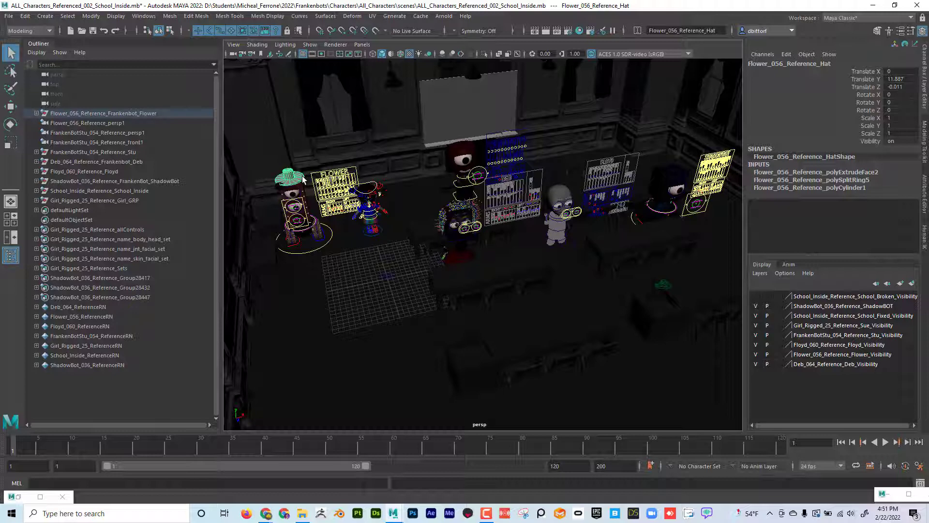
pyautogui.moveTo(480, 173)
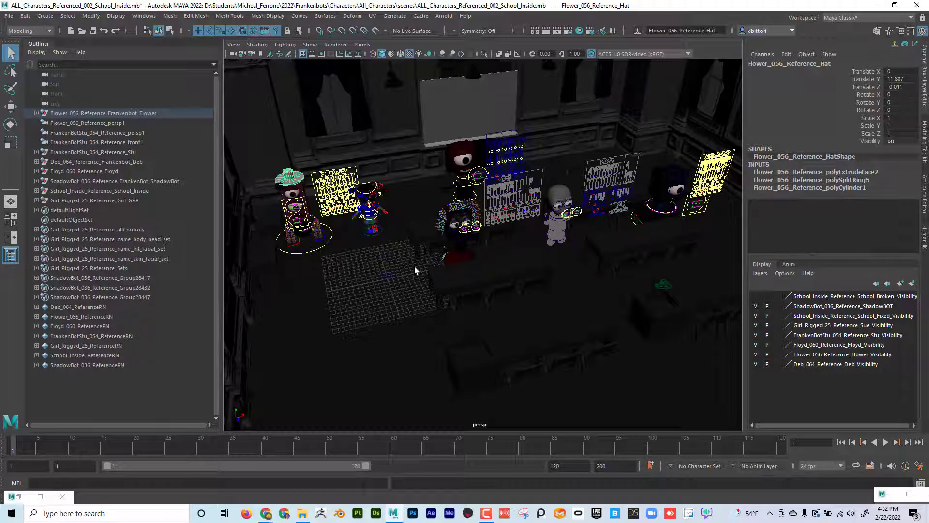
pyautogui.moveTo(532, 318)
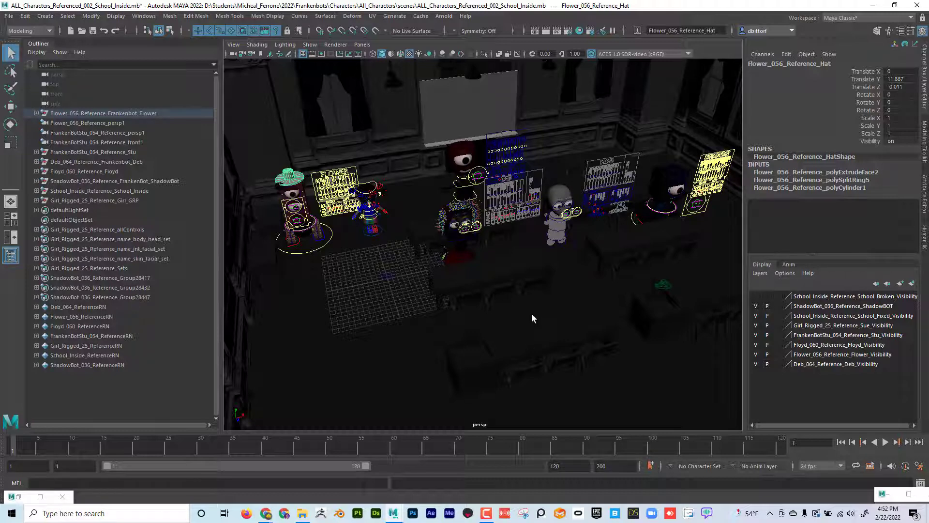